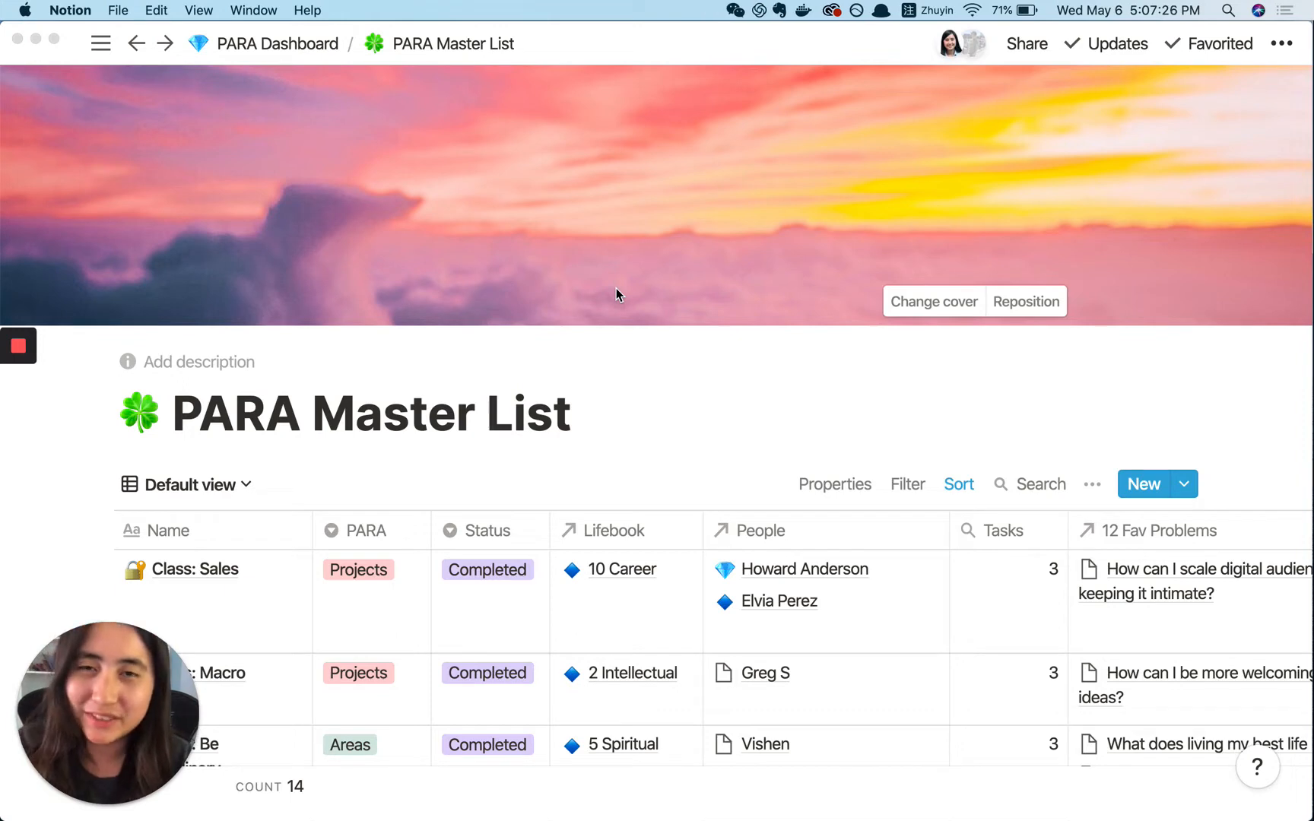
mouse_move(730, 356)
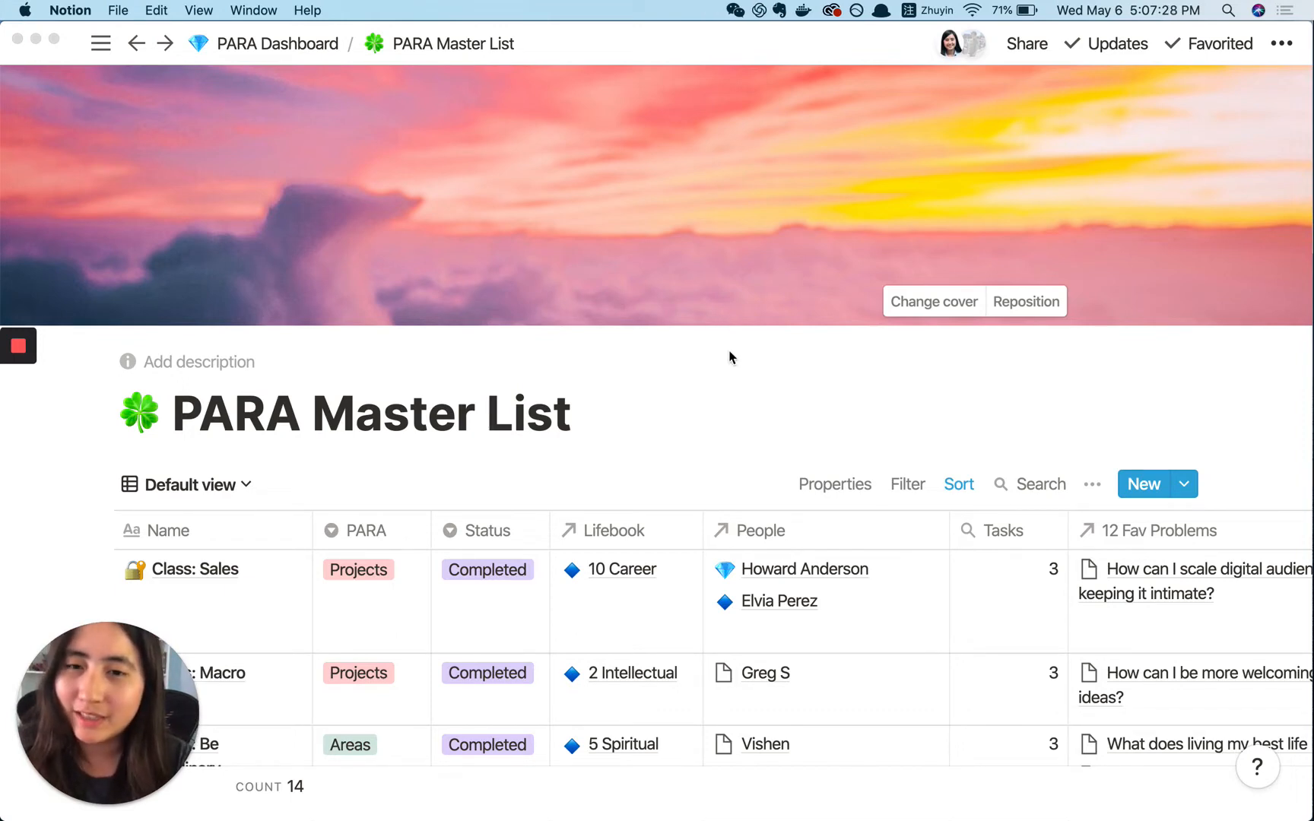
Browse the blog page and open the 90-9-1 Rule post
scroll(down, 3)
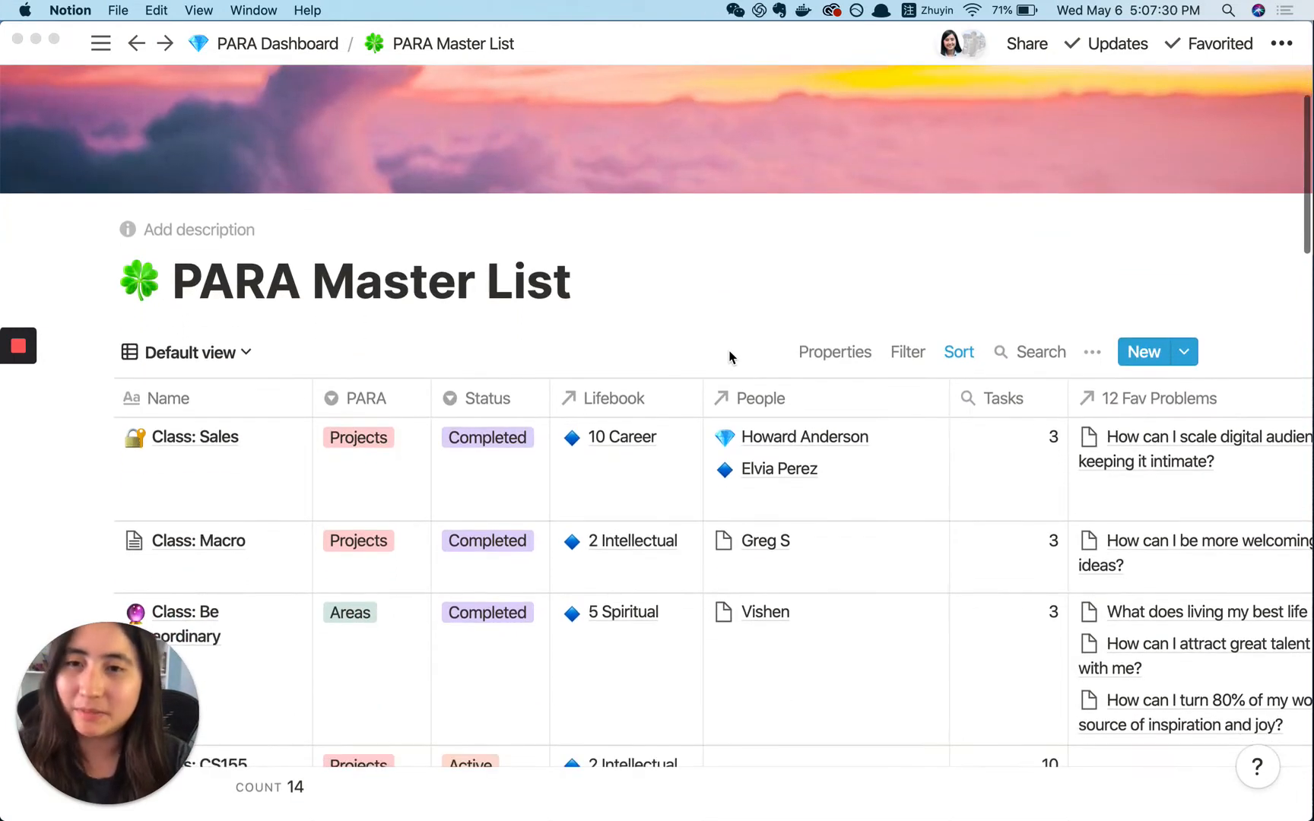
scroll(up, 3)
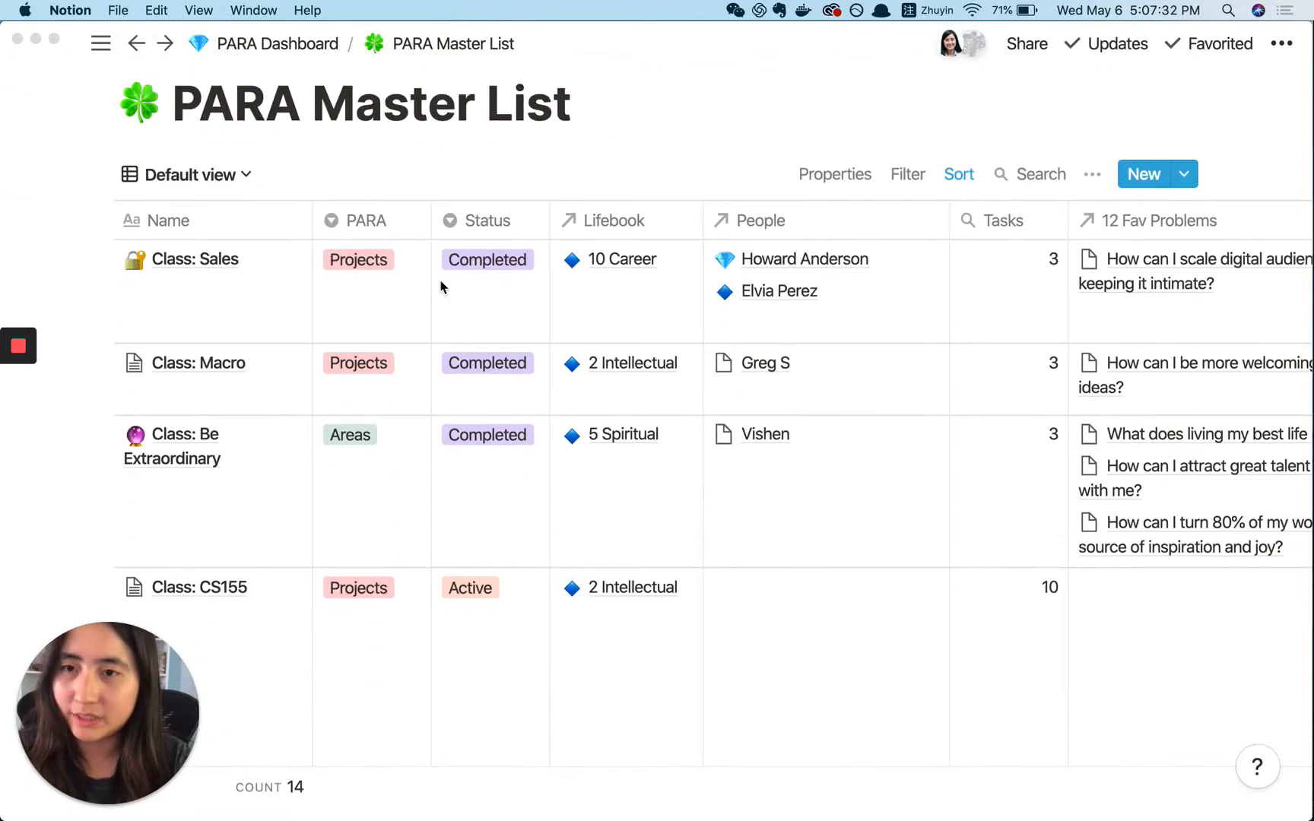
scroll(down, 3)
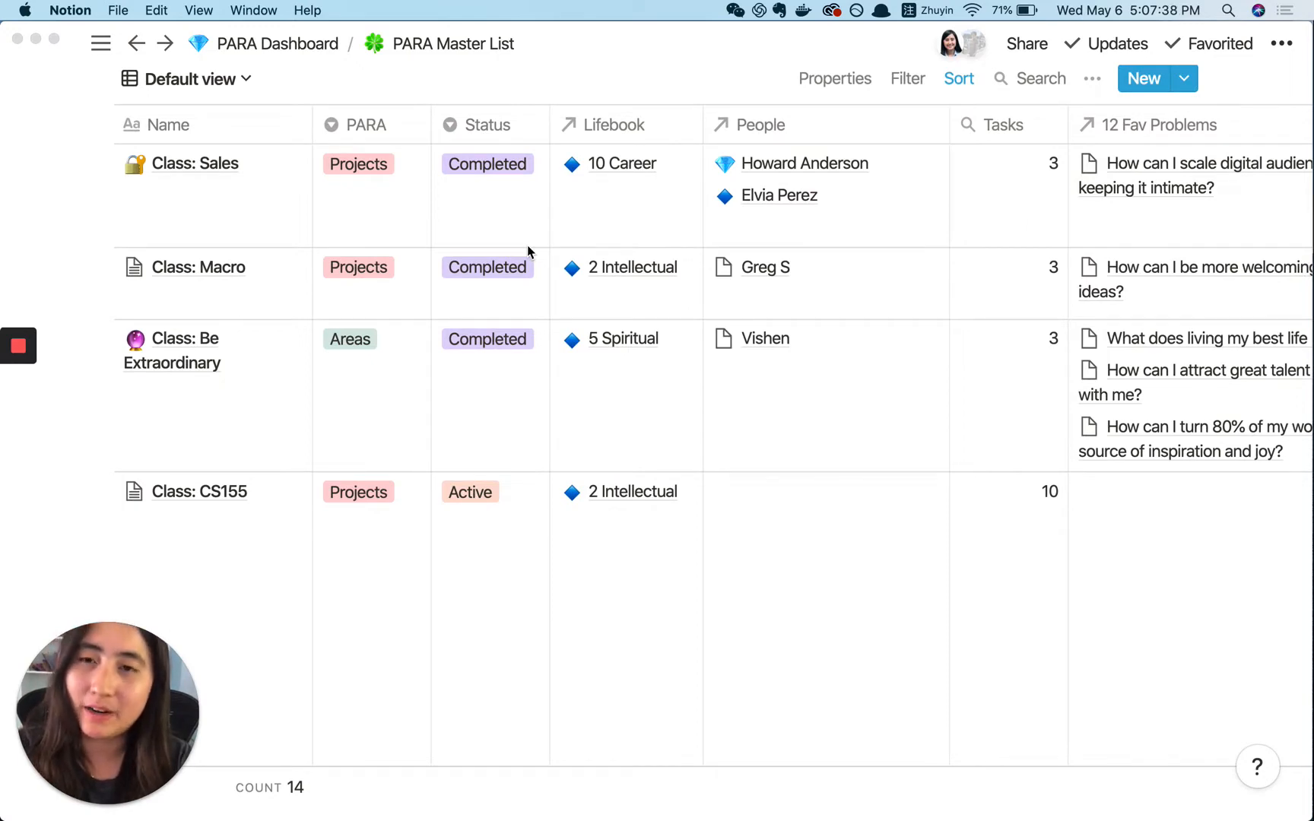
scroll(right, 3)
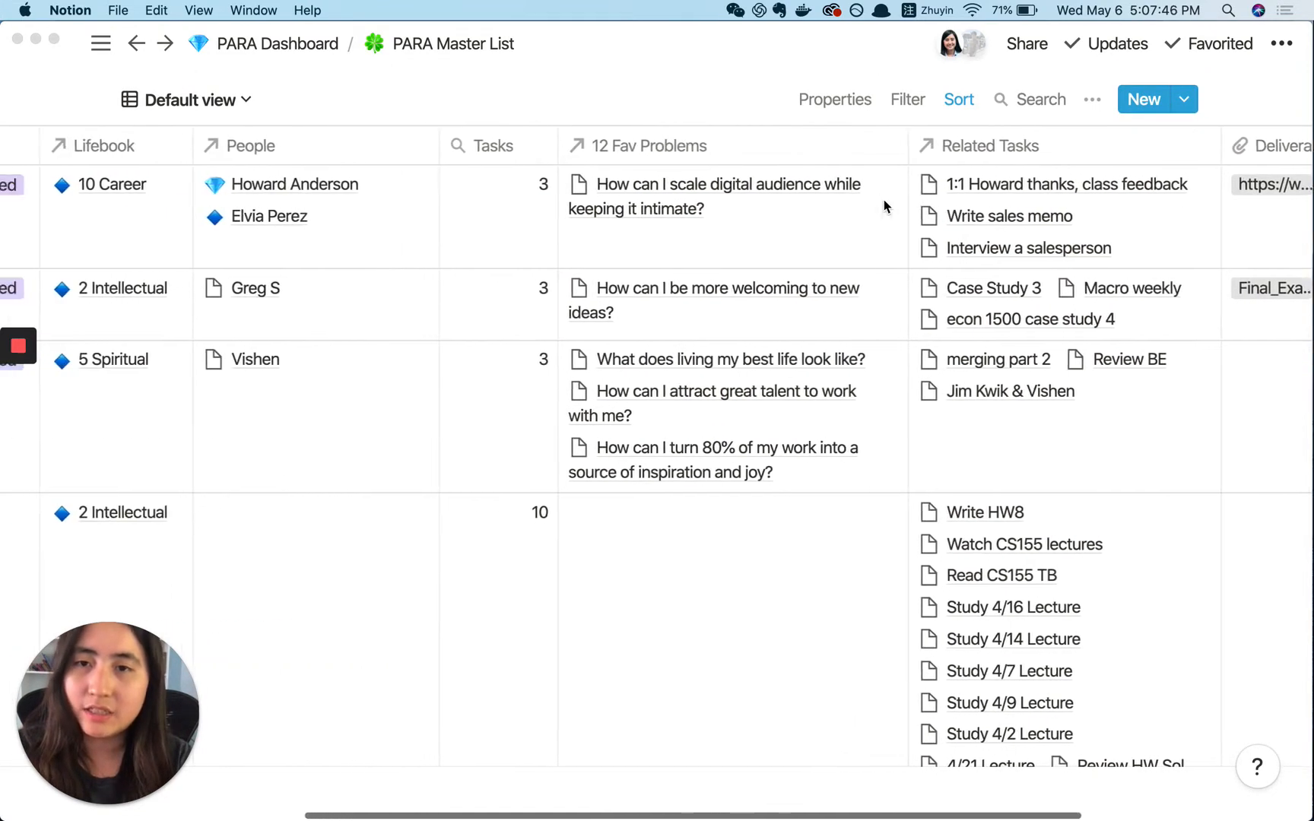
scroll(left, 3)
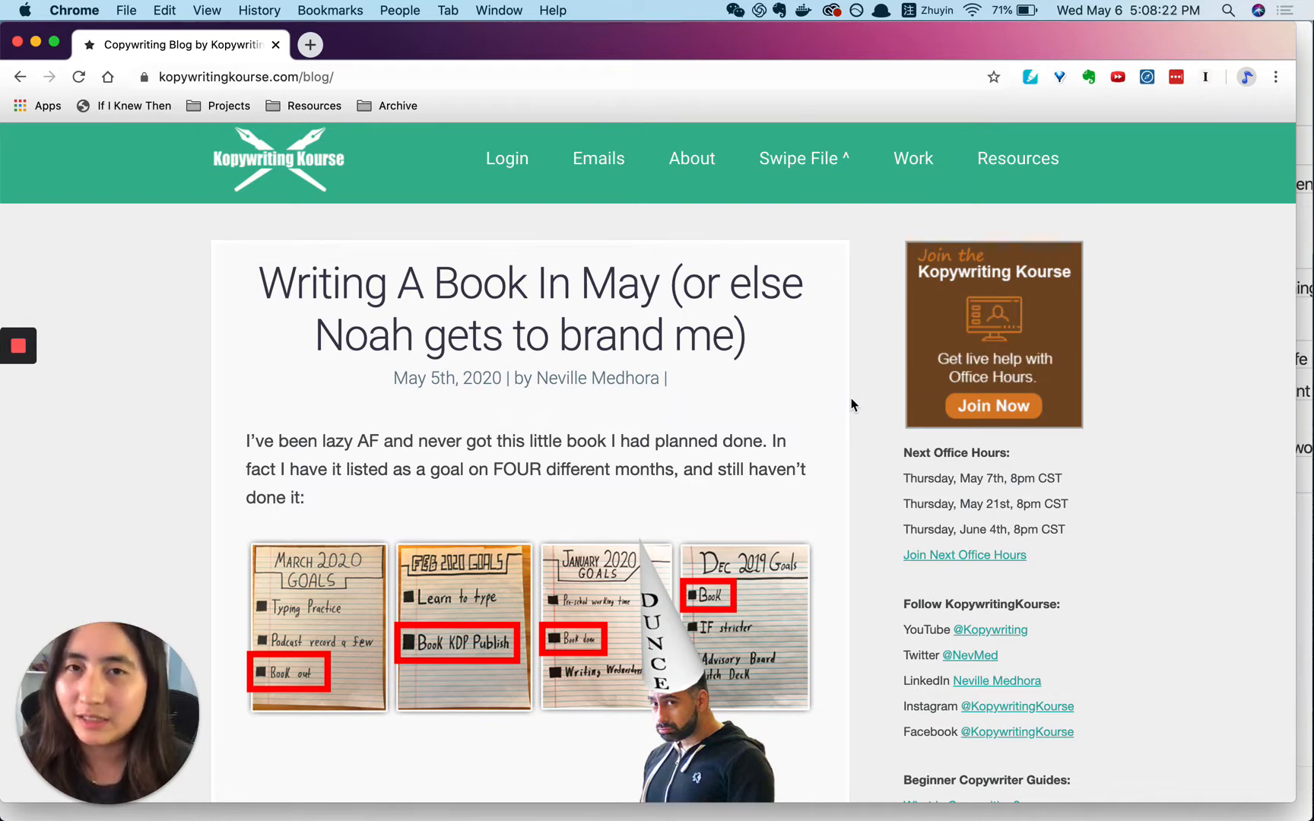
scroll(down, 3)
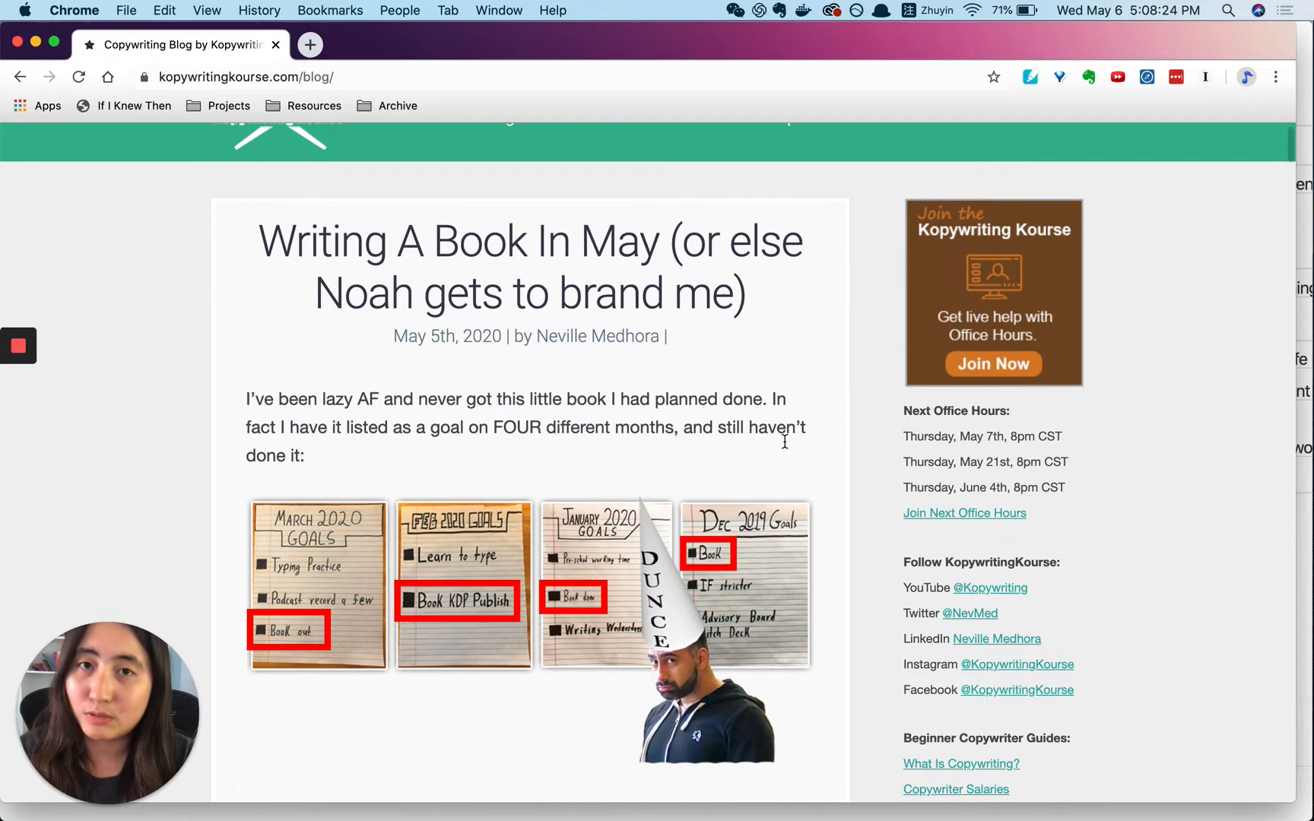
scroll(down, 3)
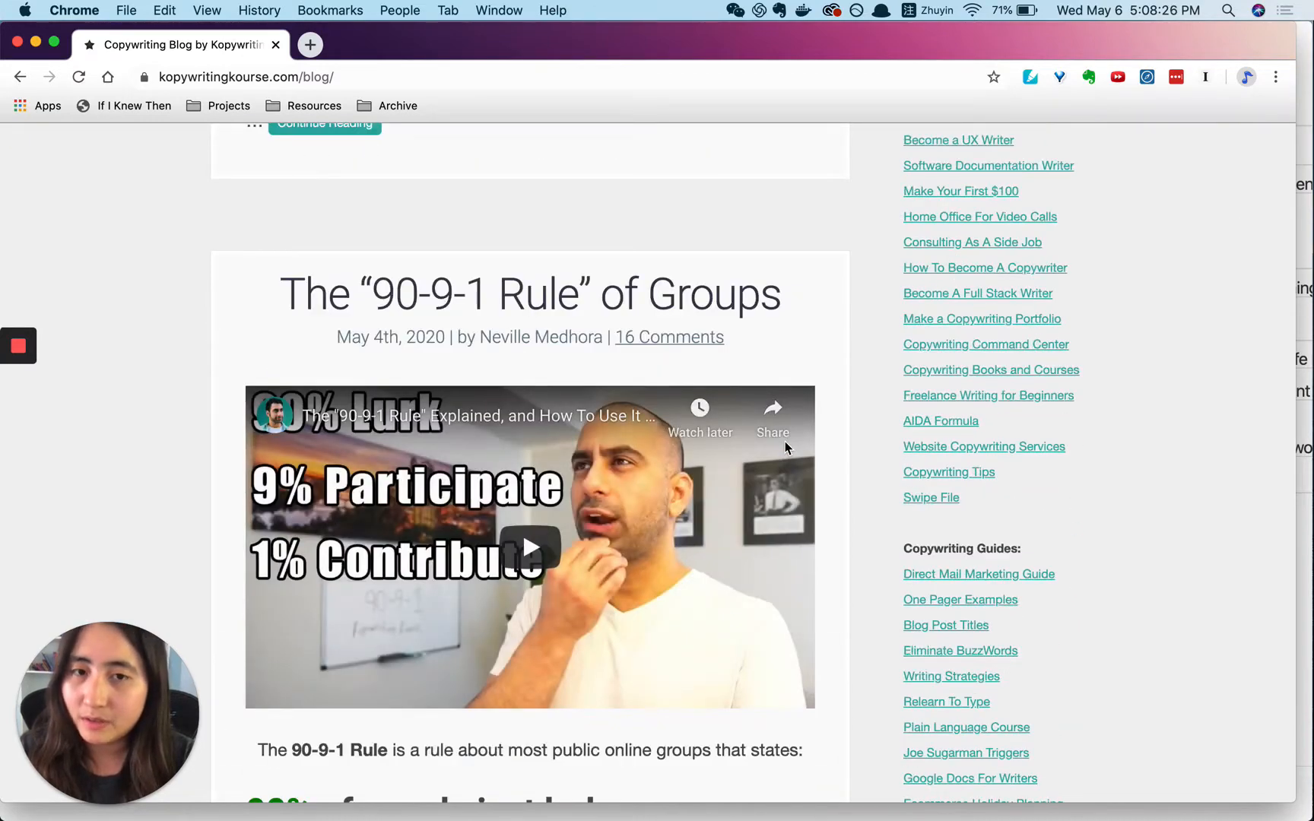
click(530, 294)
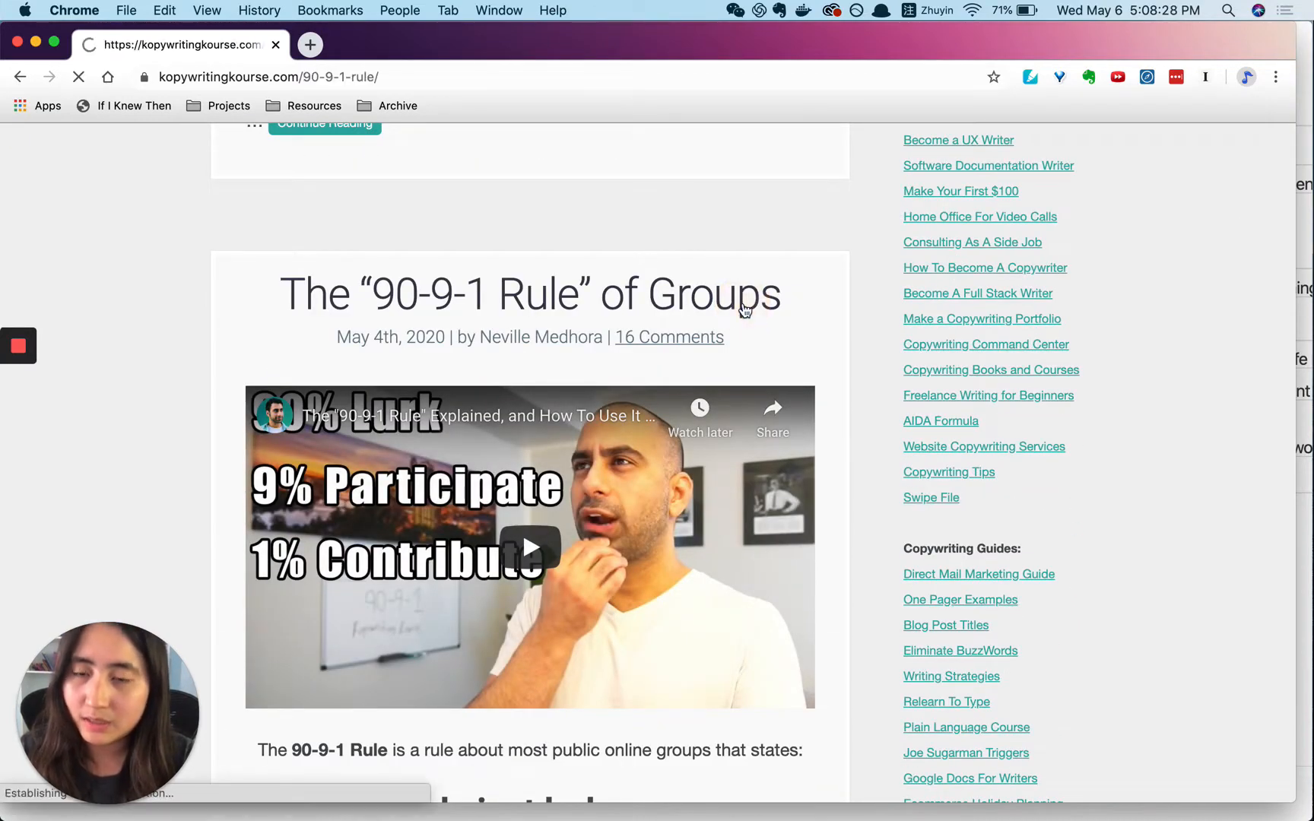
Scroll through the 90-9-1 Rule article
scroll(down, 3)
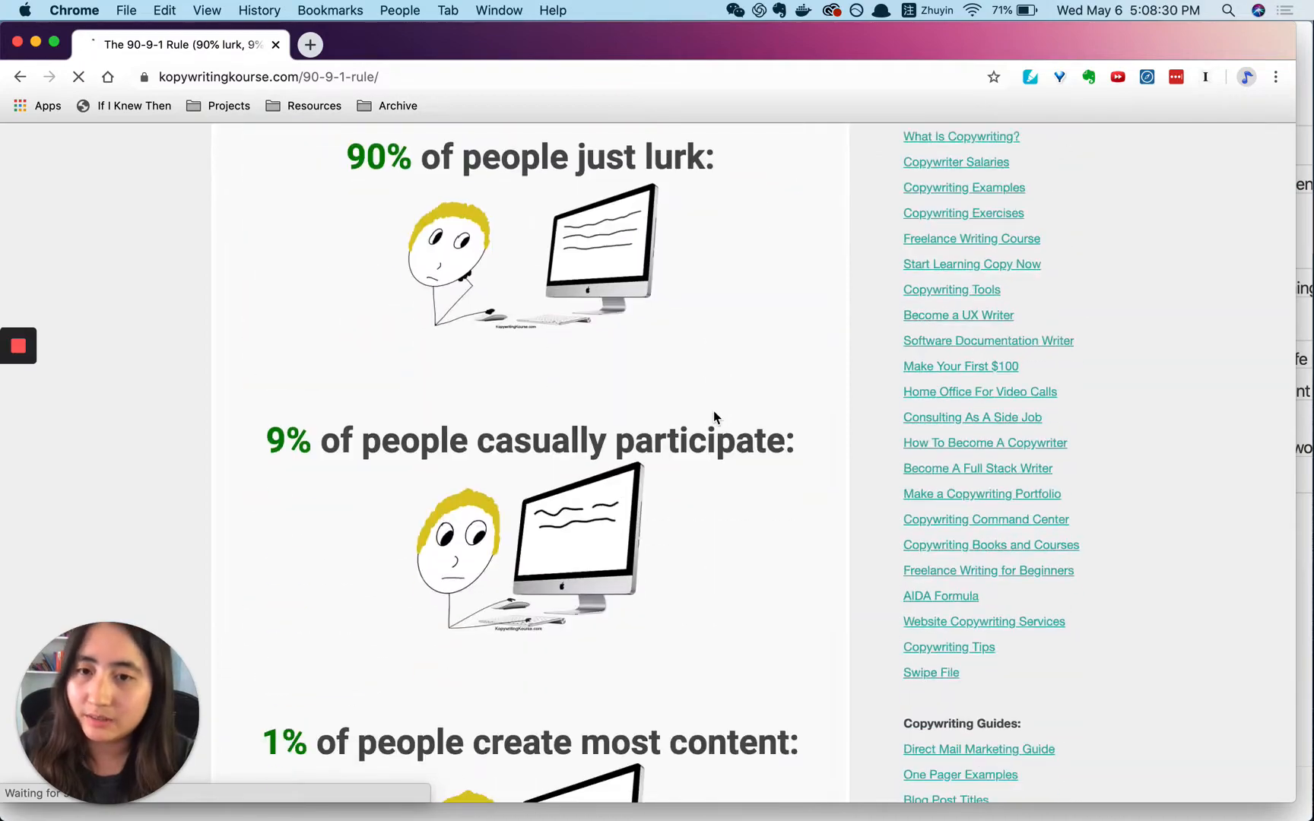
scroll(down, 3)
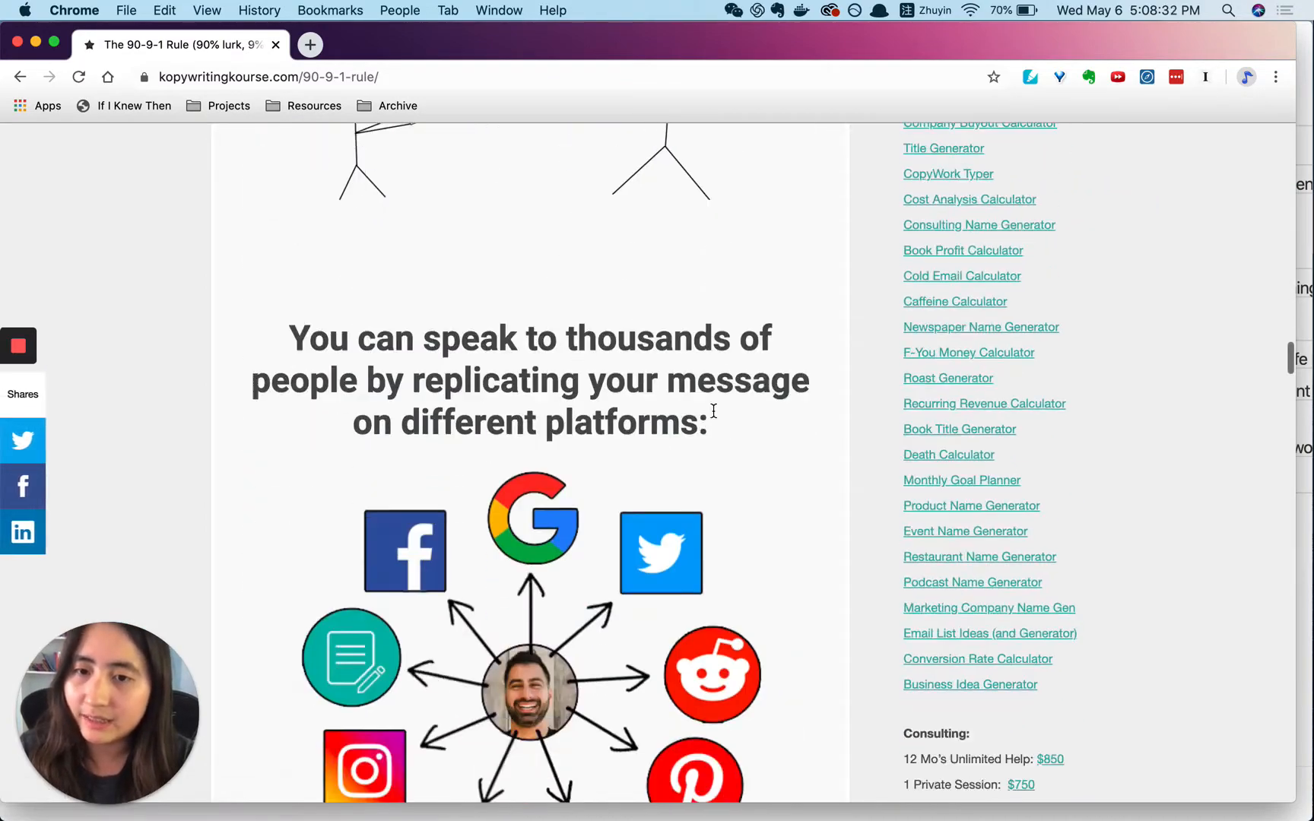
scroll(down, 3)
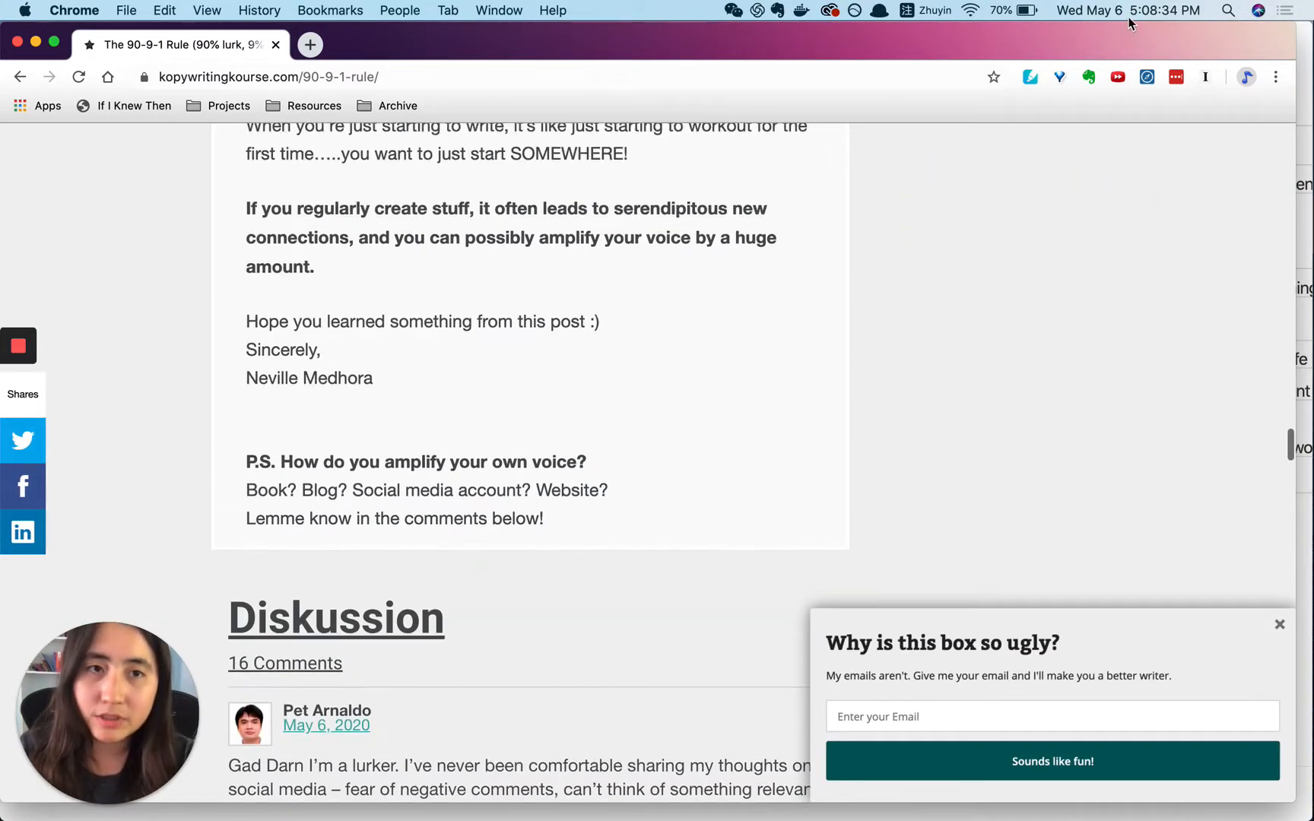
mouse_move(887, 326)
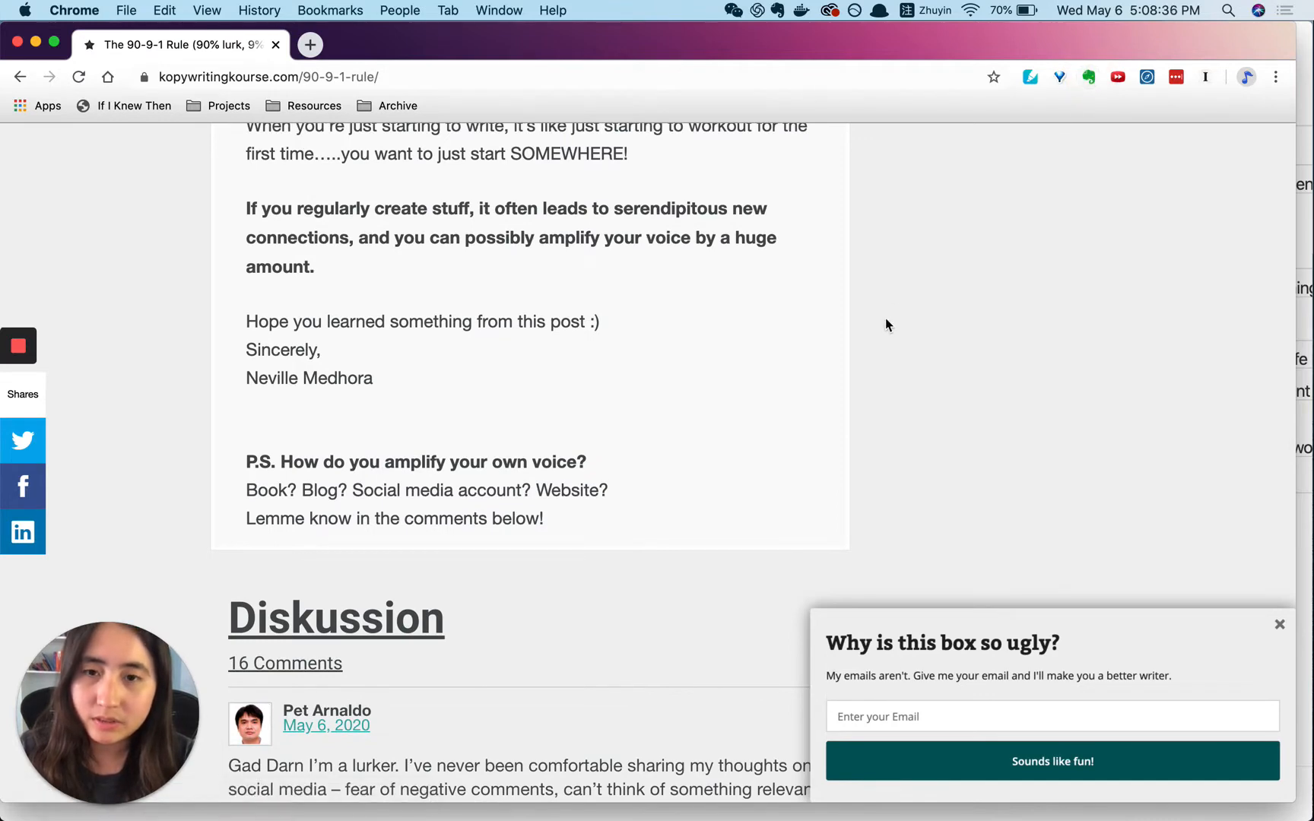
scroll(up, 3)
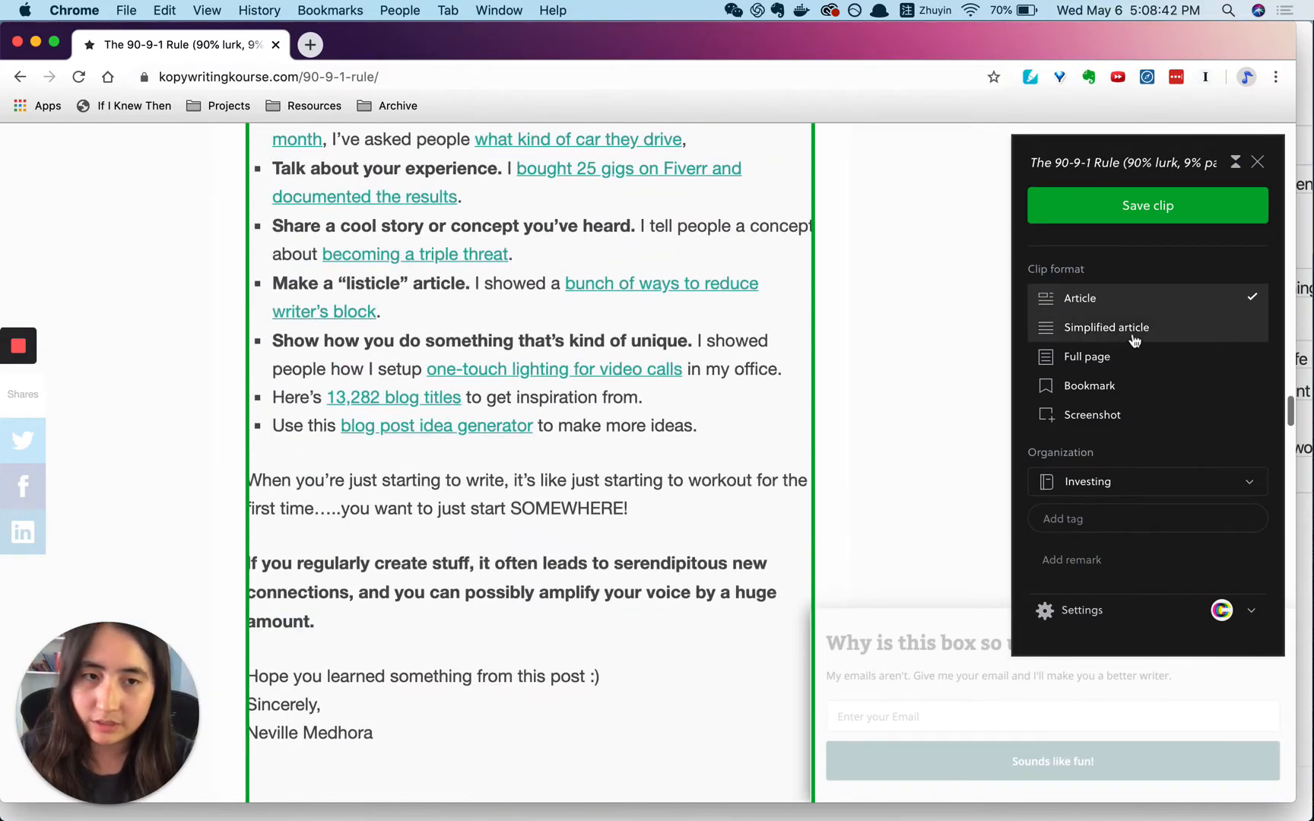
Set the clip format to Simplified article, choose Marketing, and search notebooks for 'tria'
click(1108, 327)
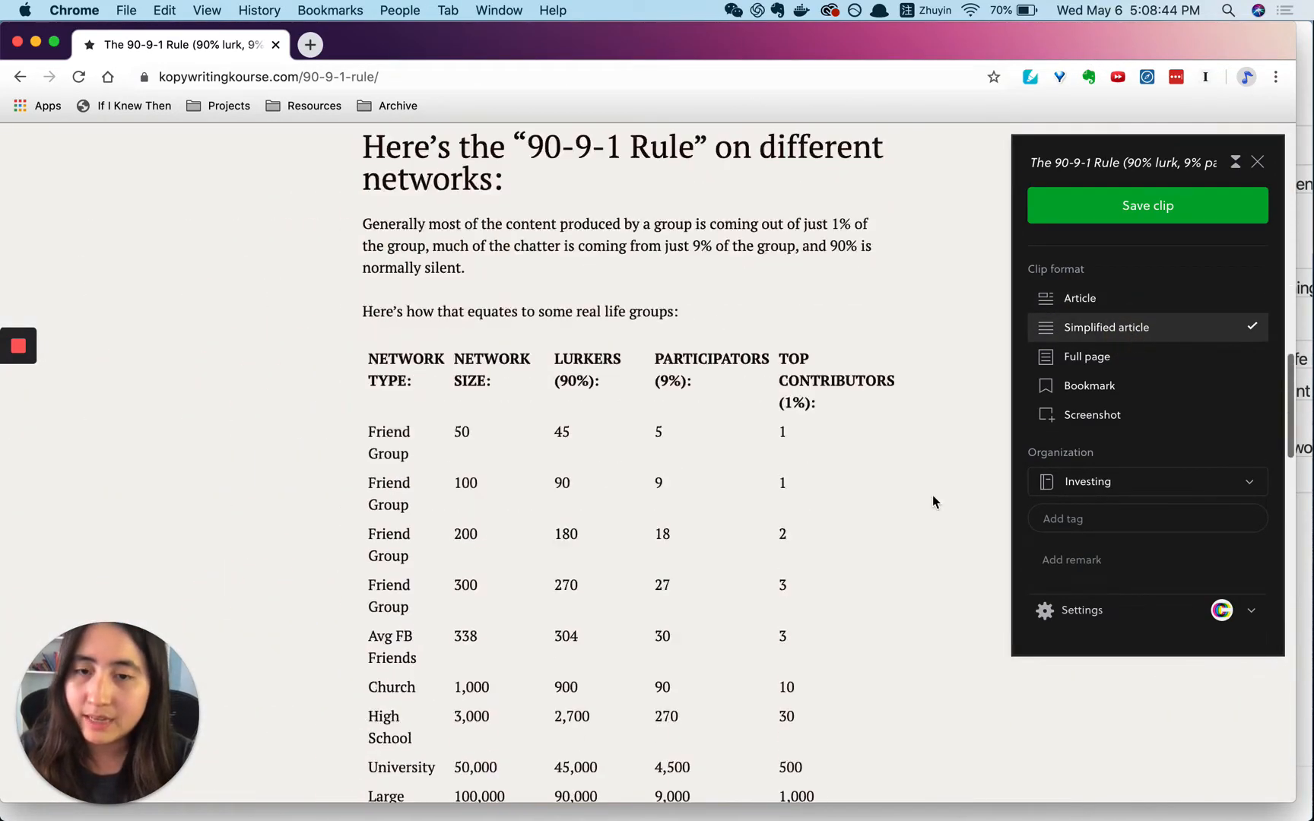
scroll(down, 3)
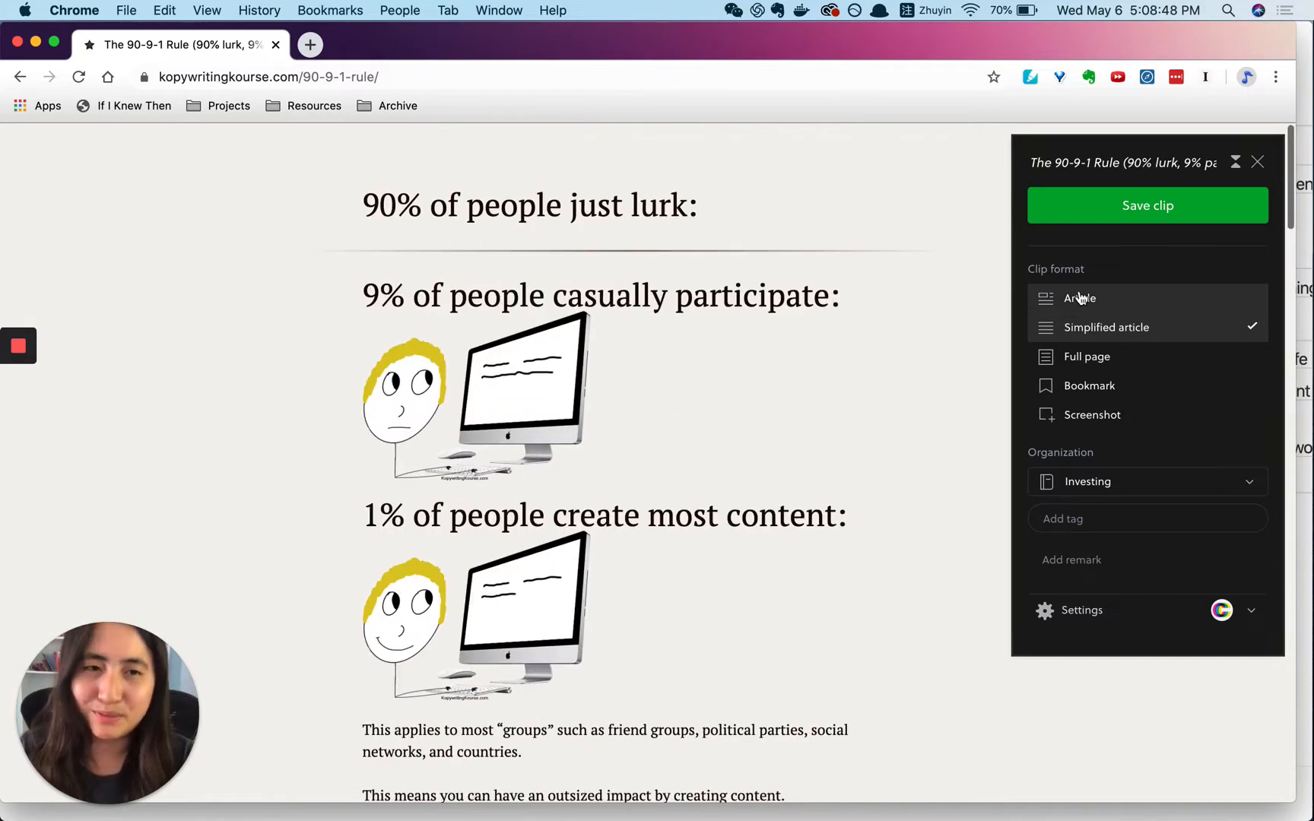
click(1146, 481)
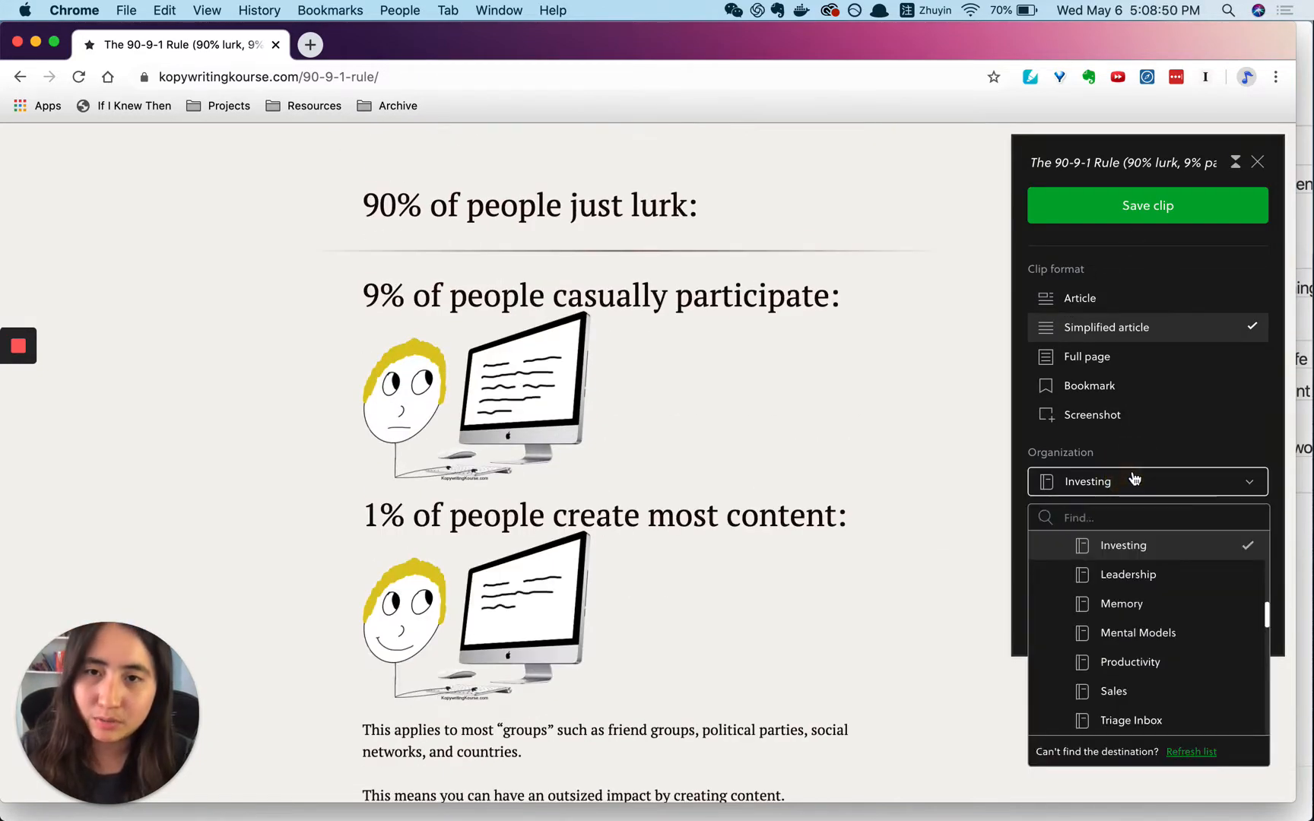
click(1132, 481)
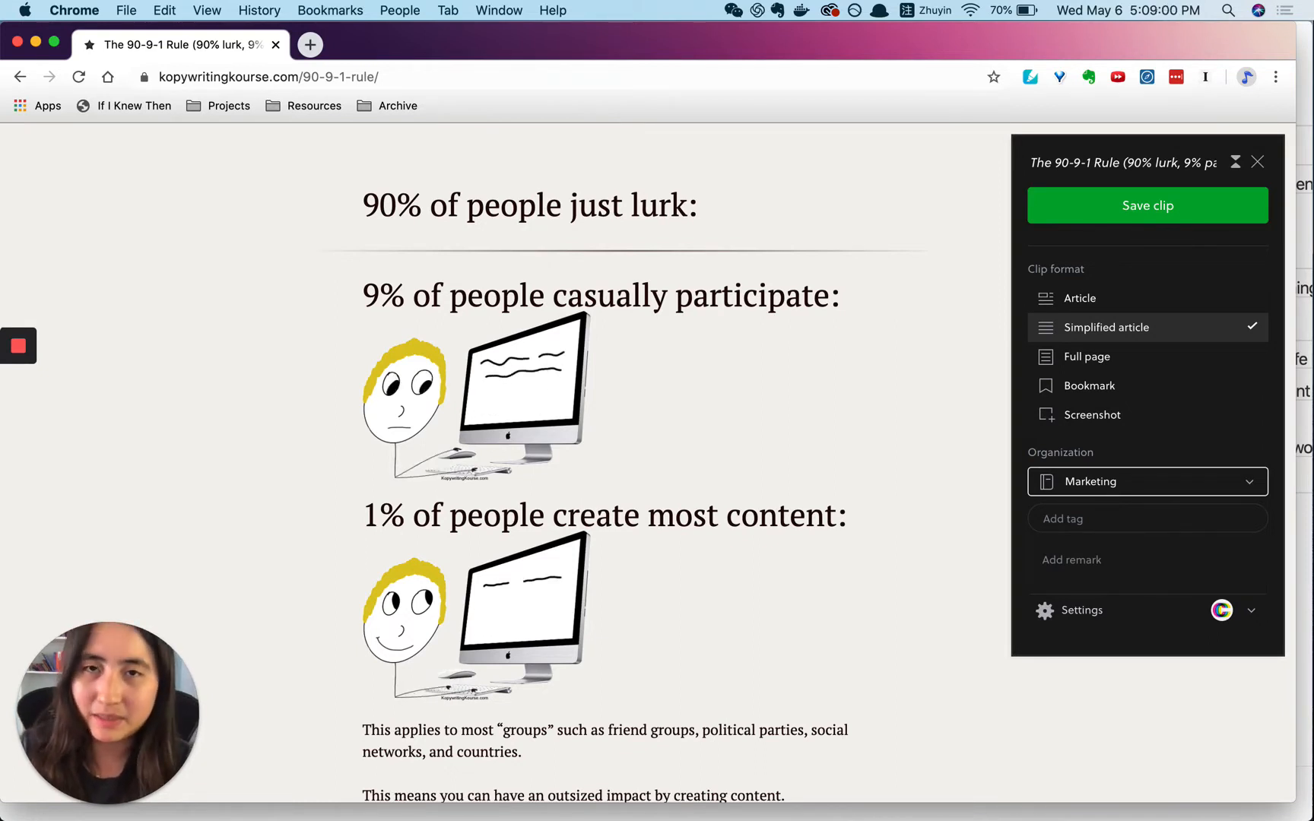
mouse_move(1087, 511)
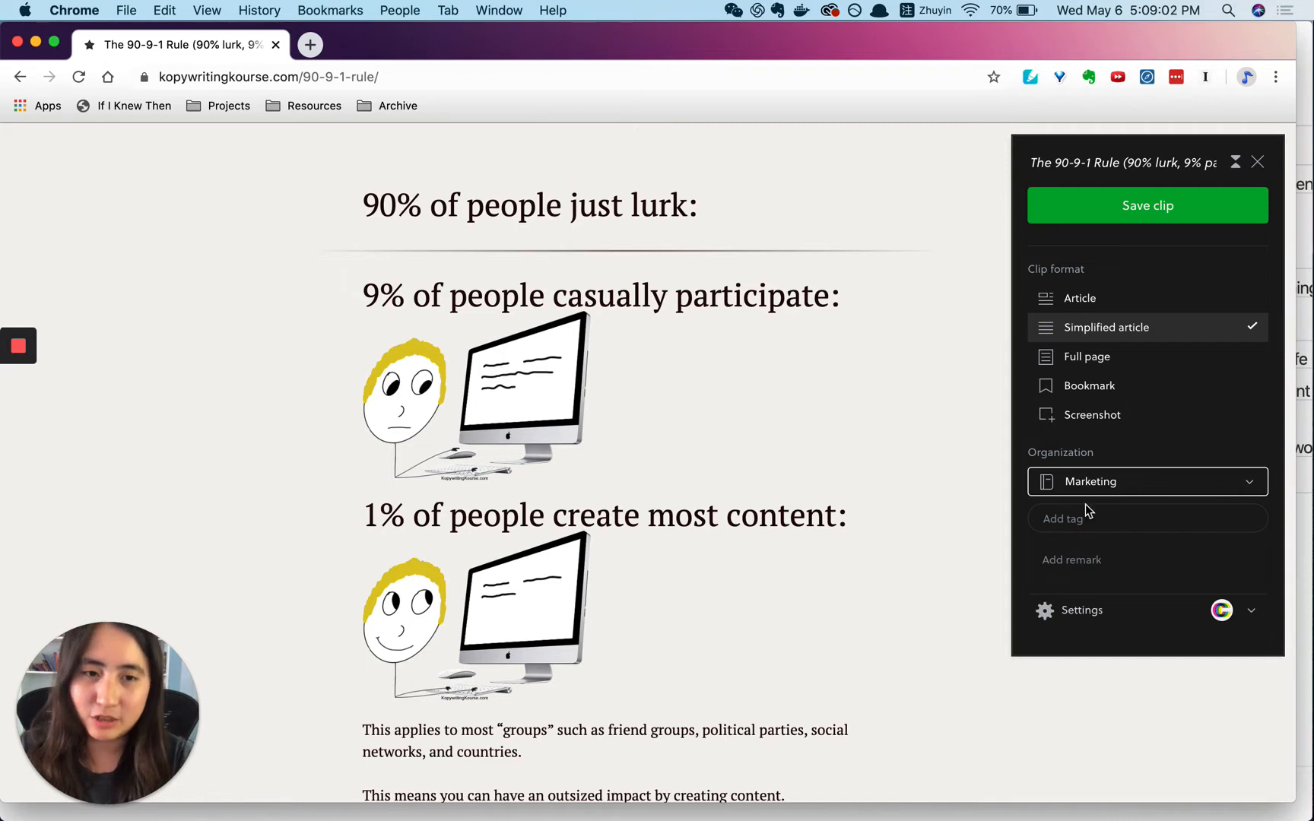
text(tria)
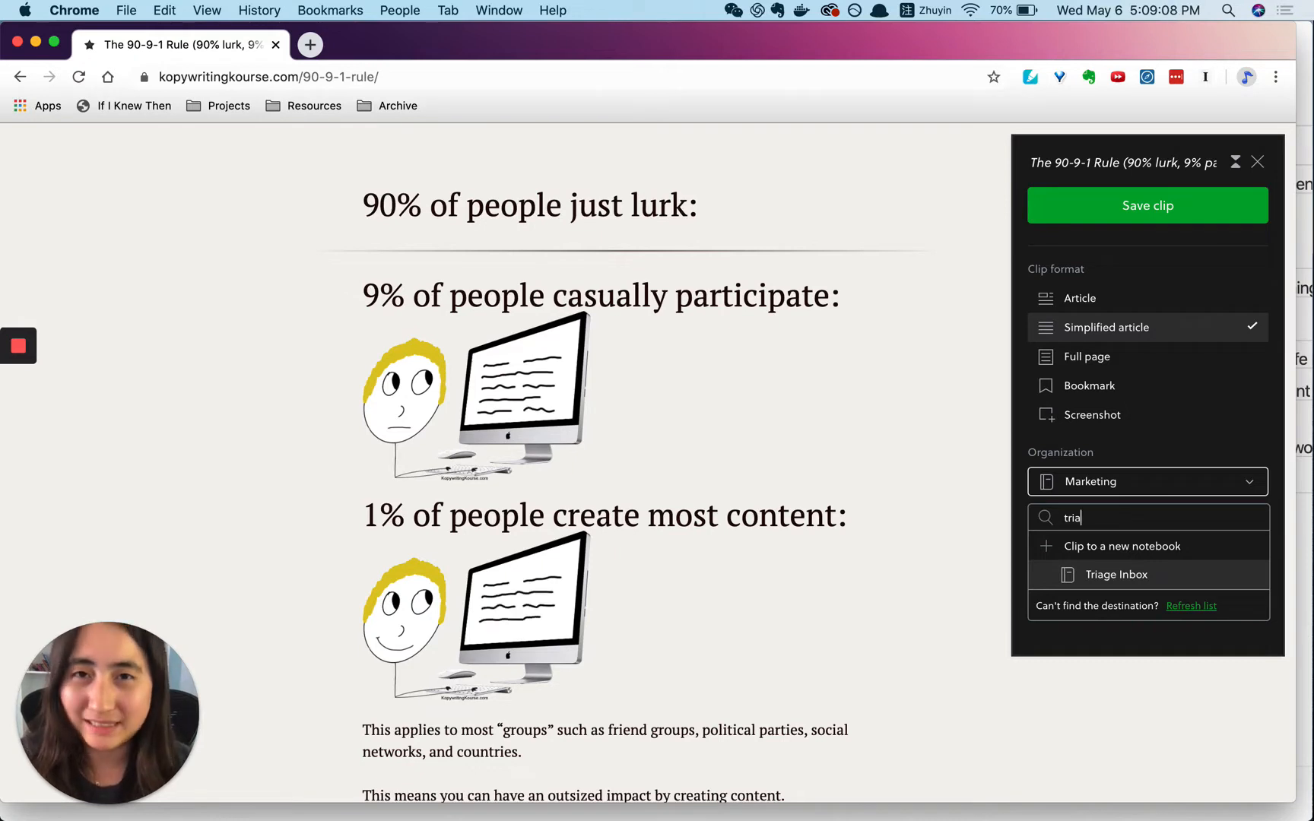
mouse_move(971, 336)
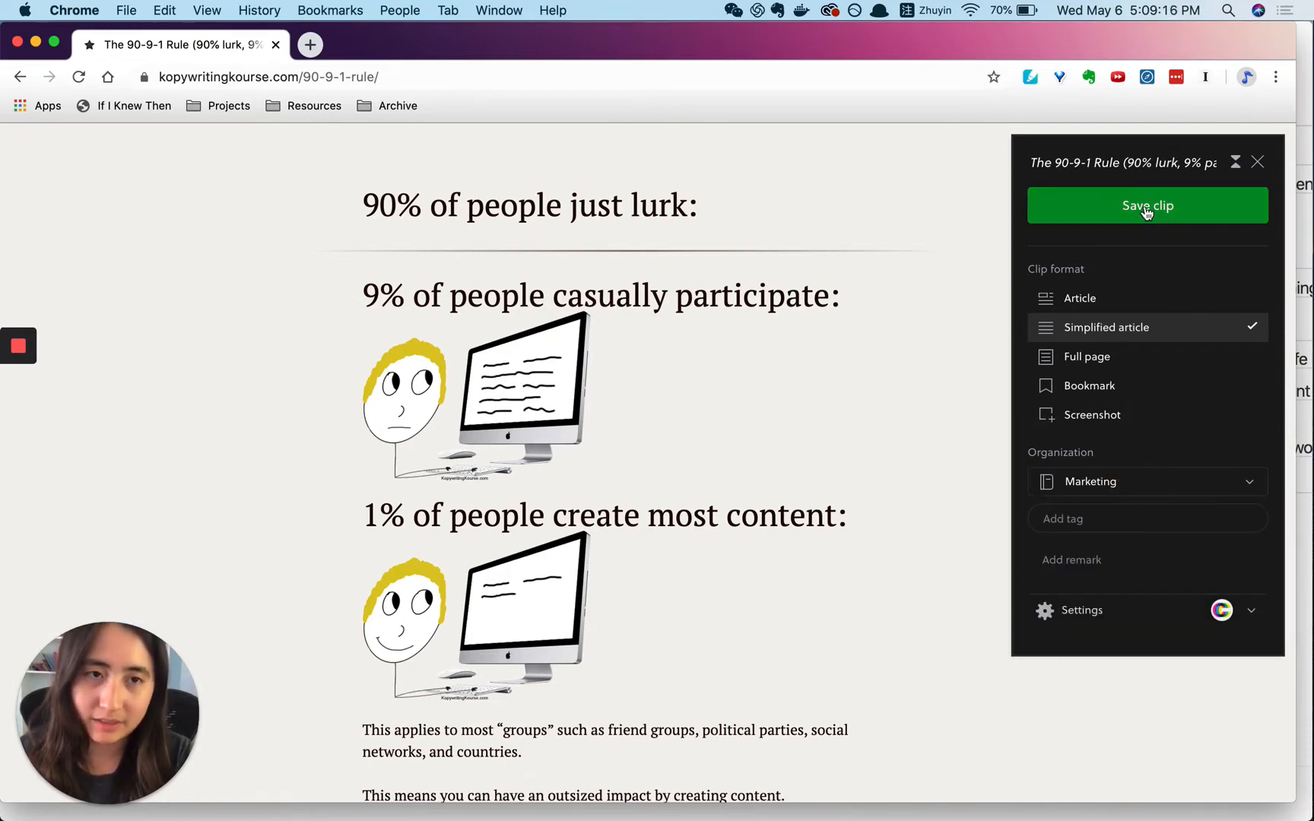
Save the clip and open the new 90-9-1 Rule note in Marketing
click(1147, 205)
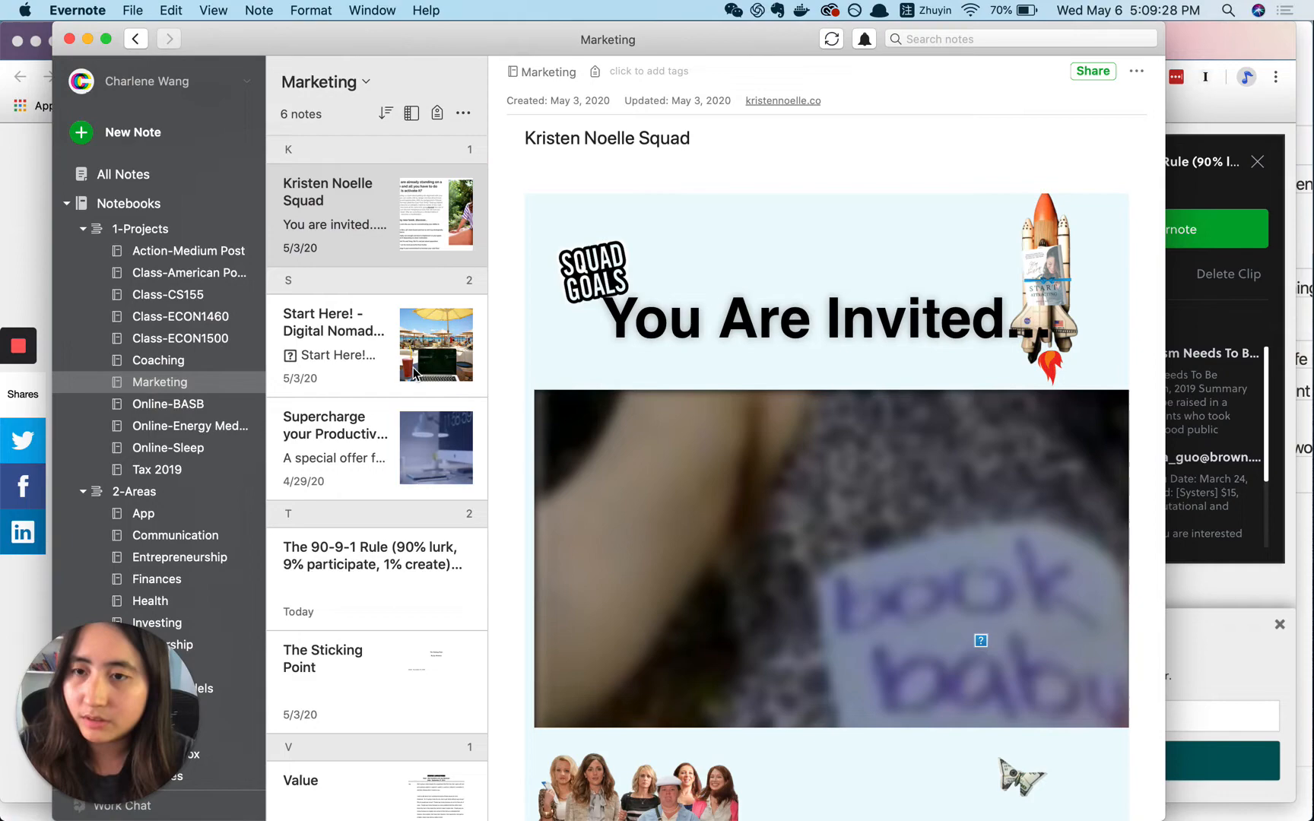
scroll(down, 3)
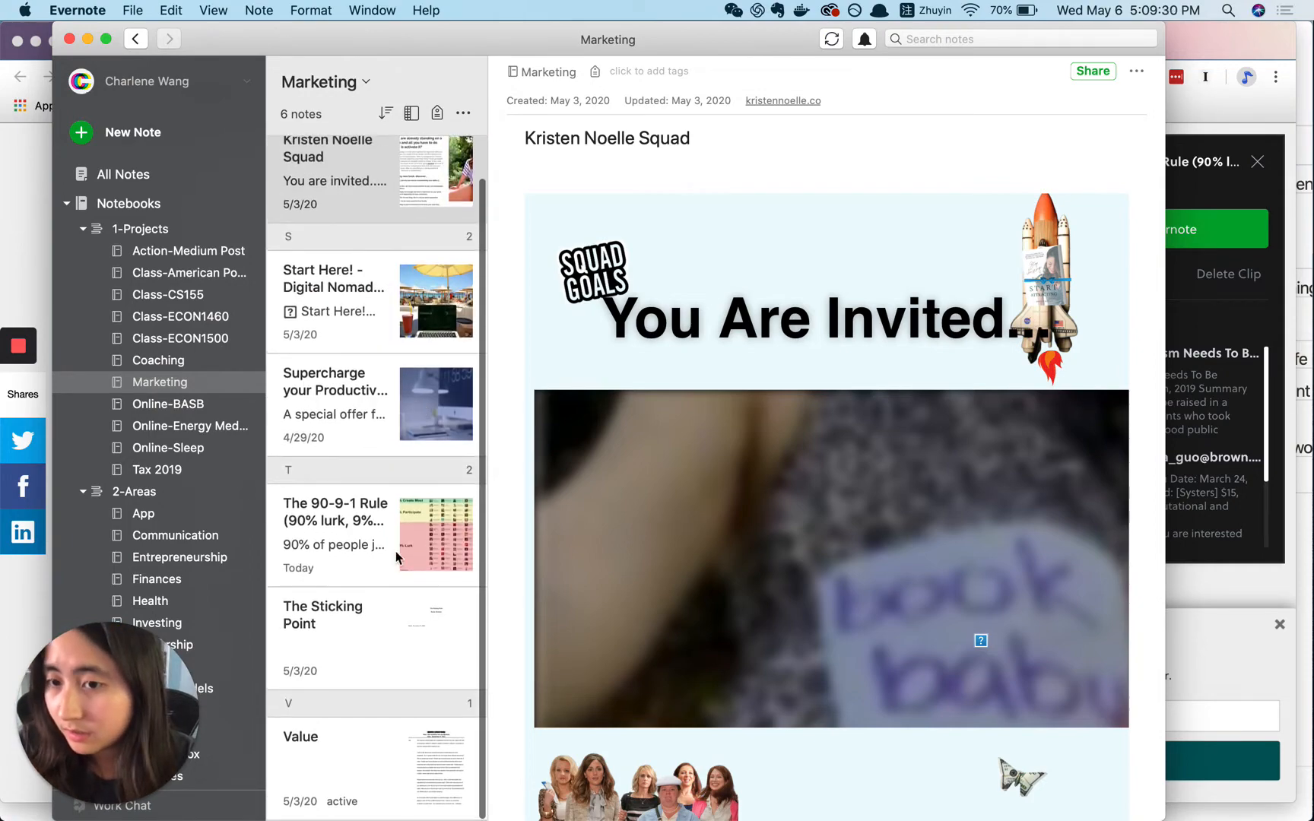
click(335, 534)
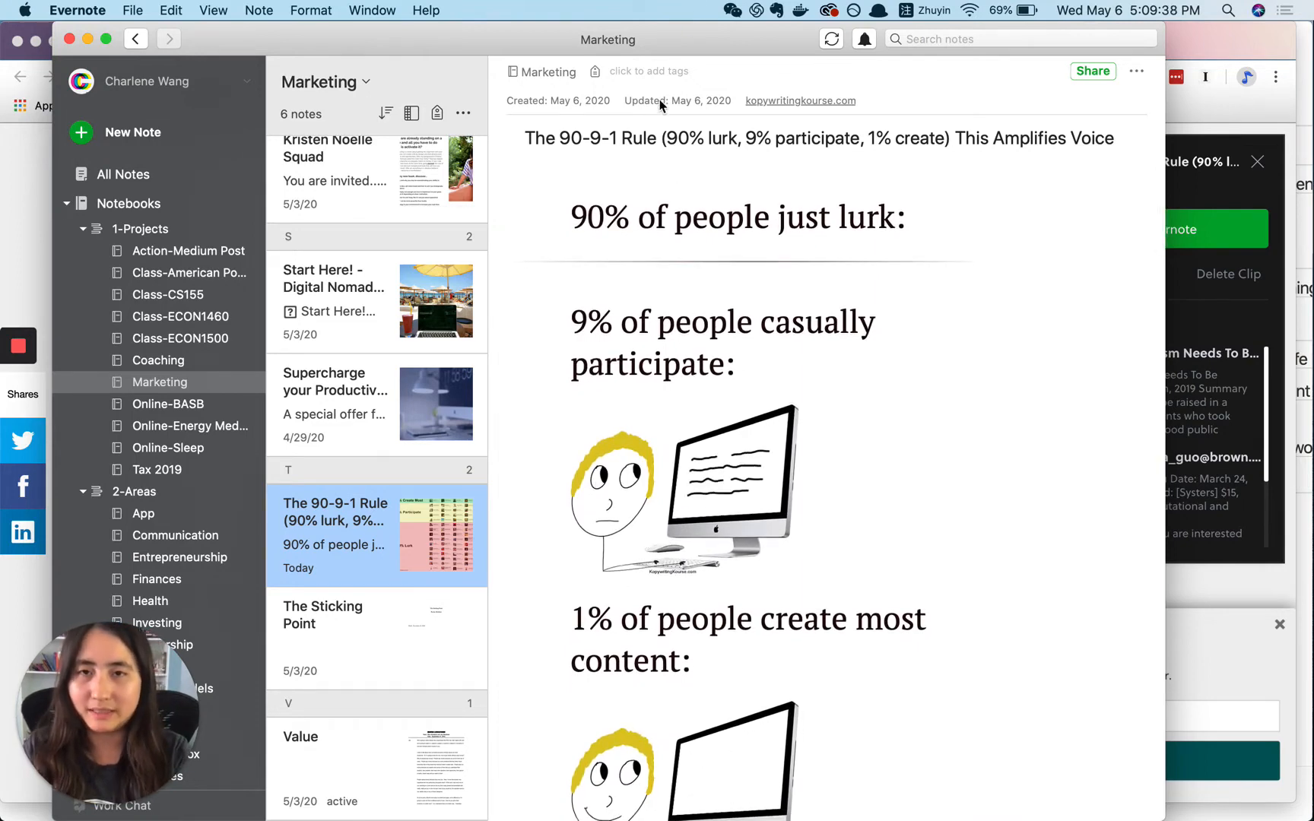
Scroll through the saved 90-9-1 Rule note's content
scroll(down, 3)
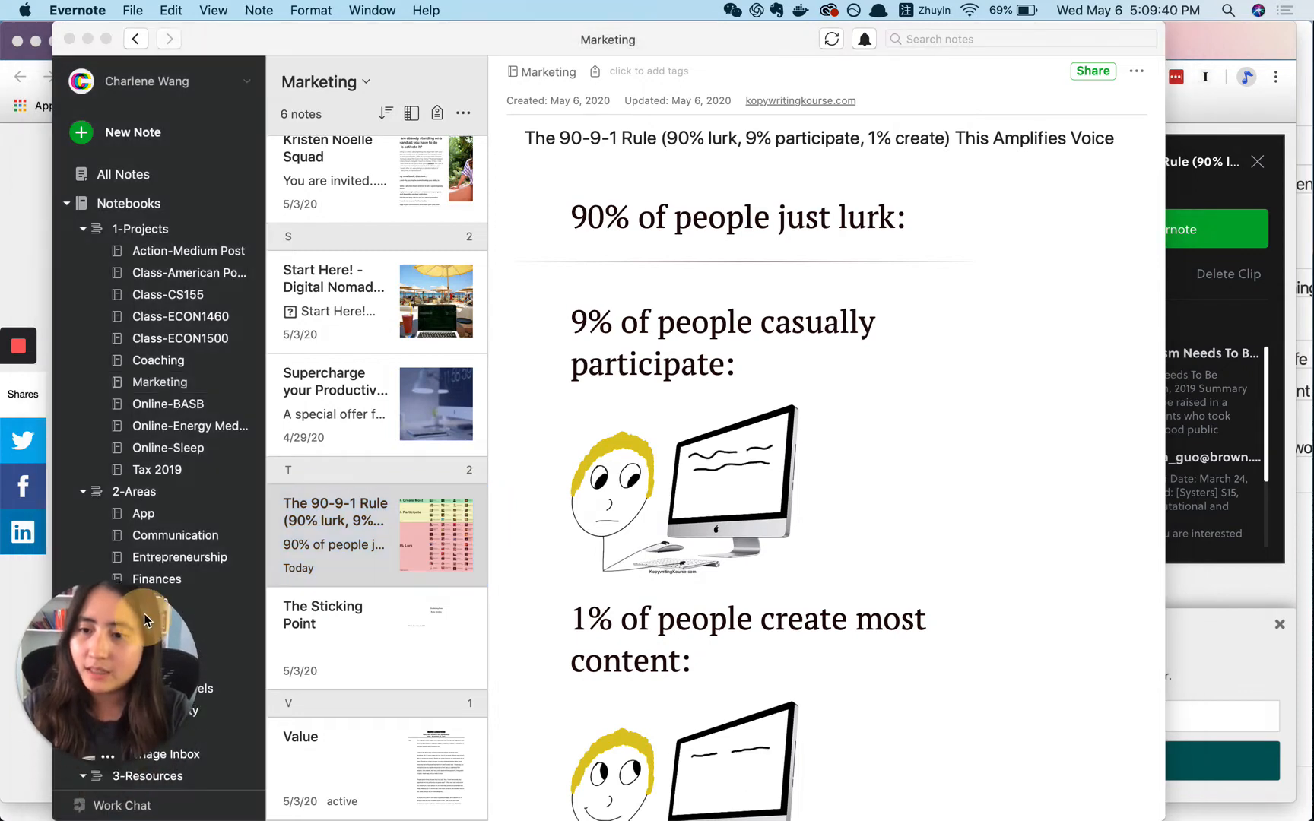
scroll(down, 3)
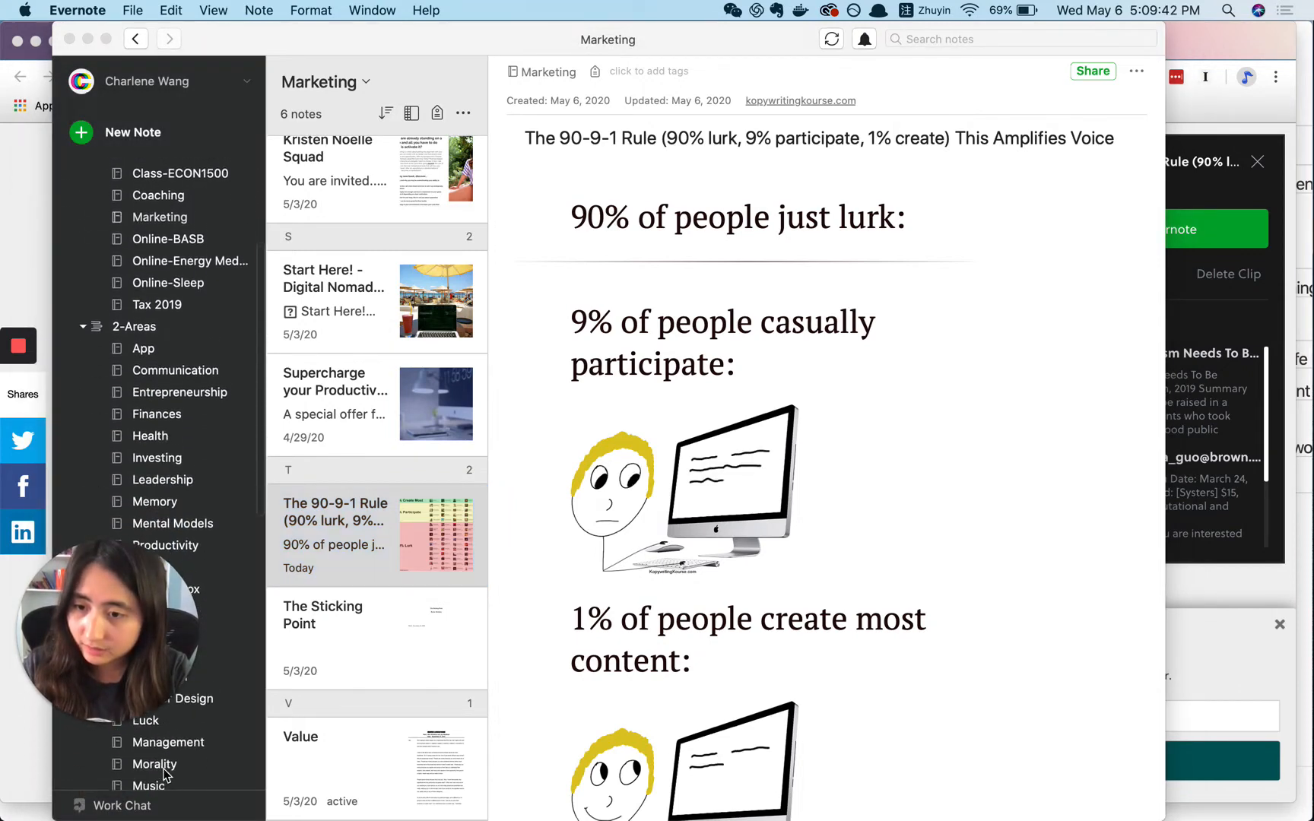
scroll(down, 3)
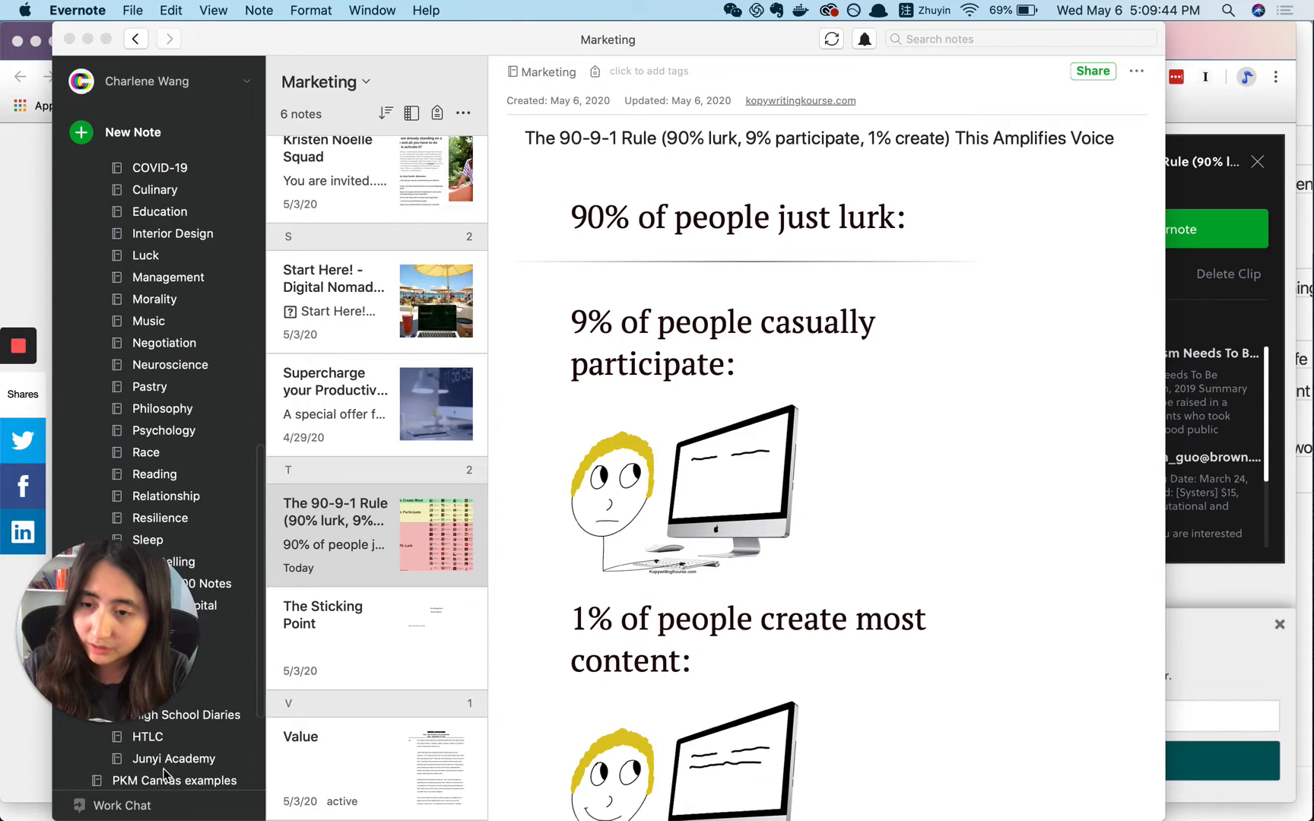
scroll(down, 3)
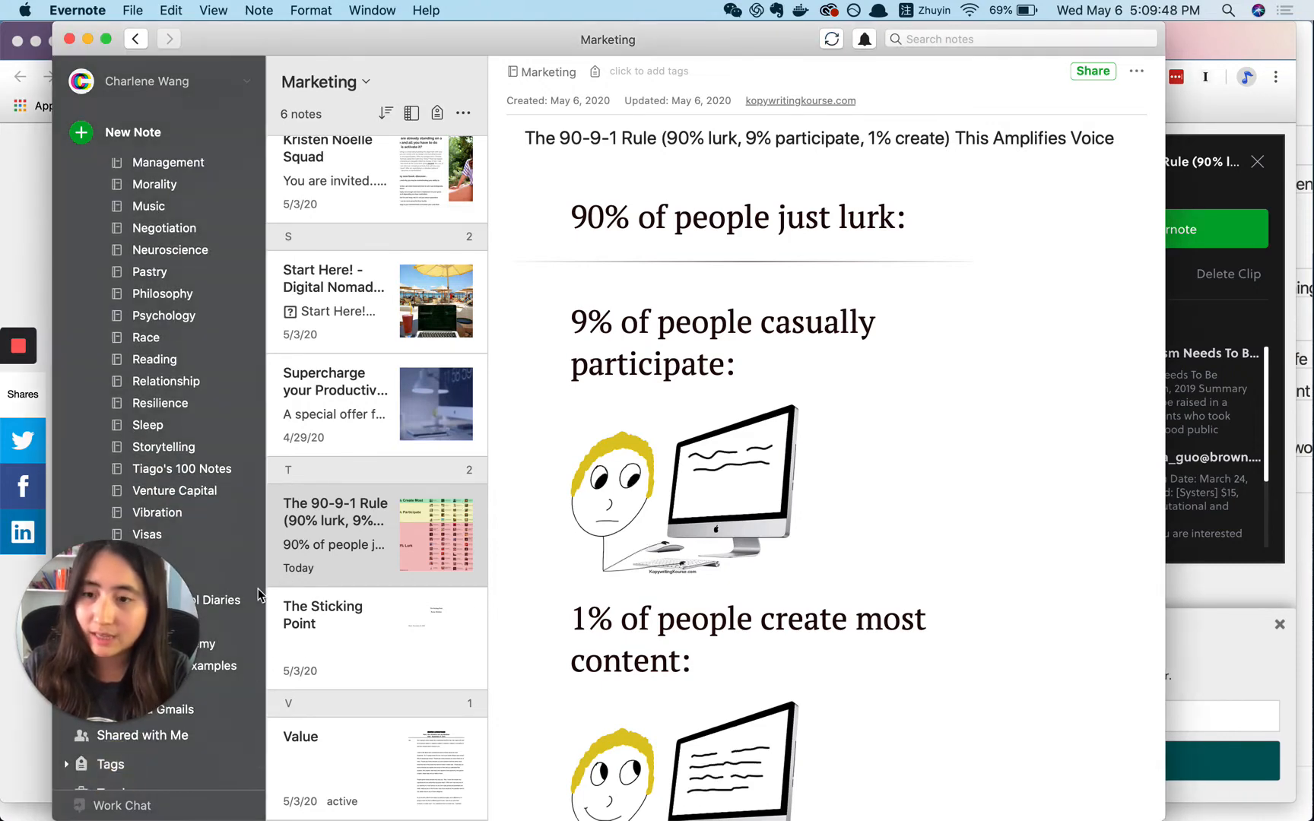
click(109, 764)
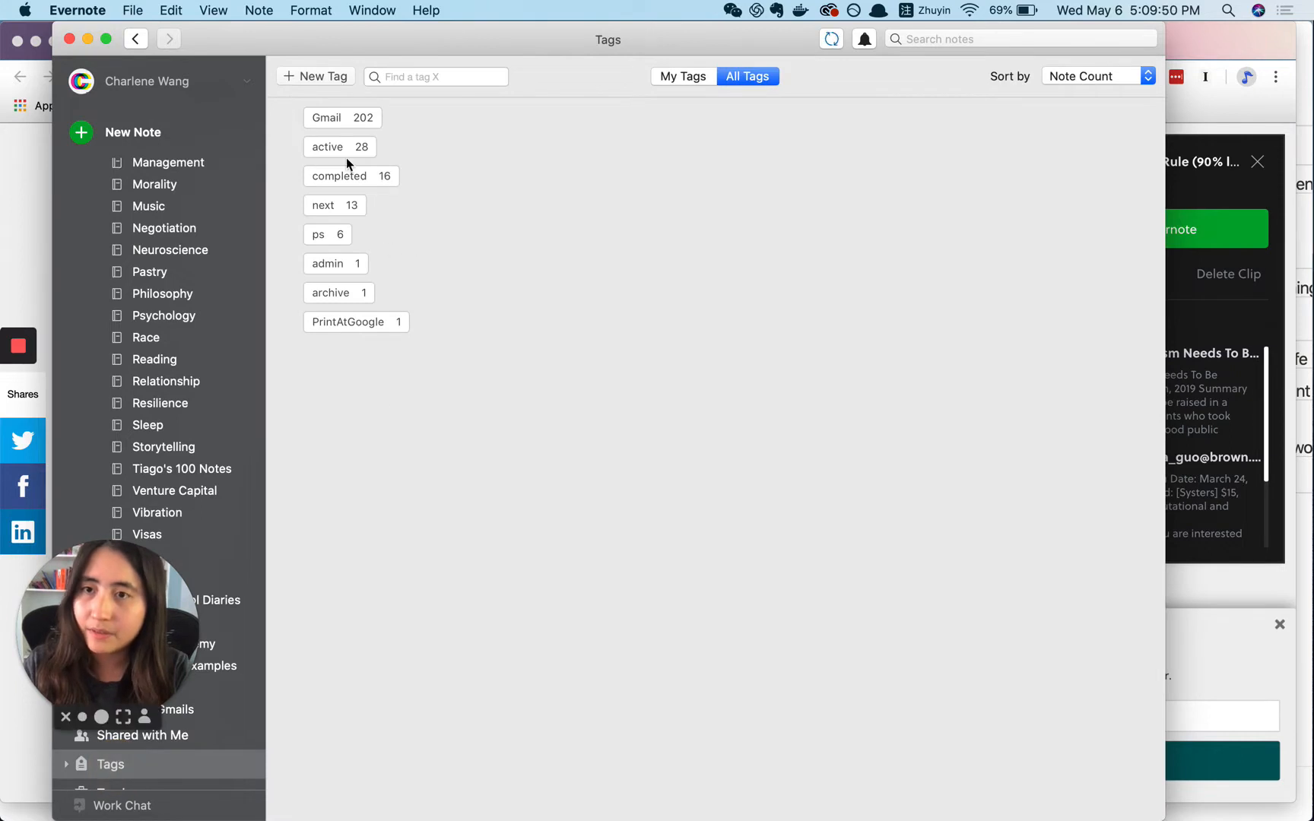
mouse_move(358, 206)
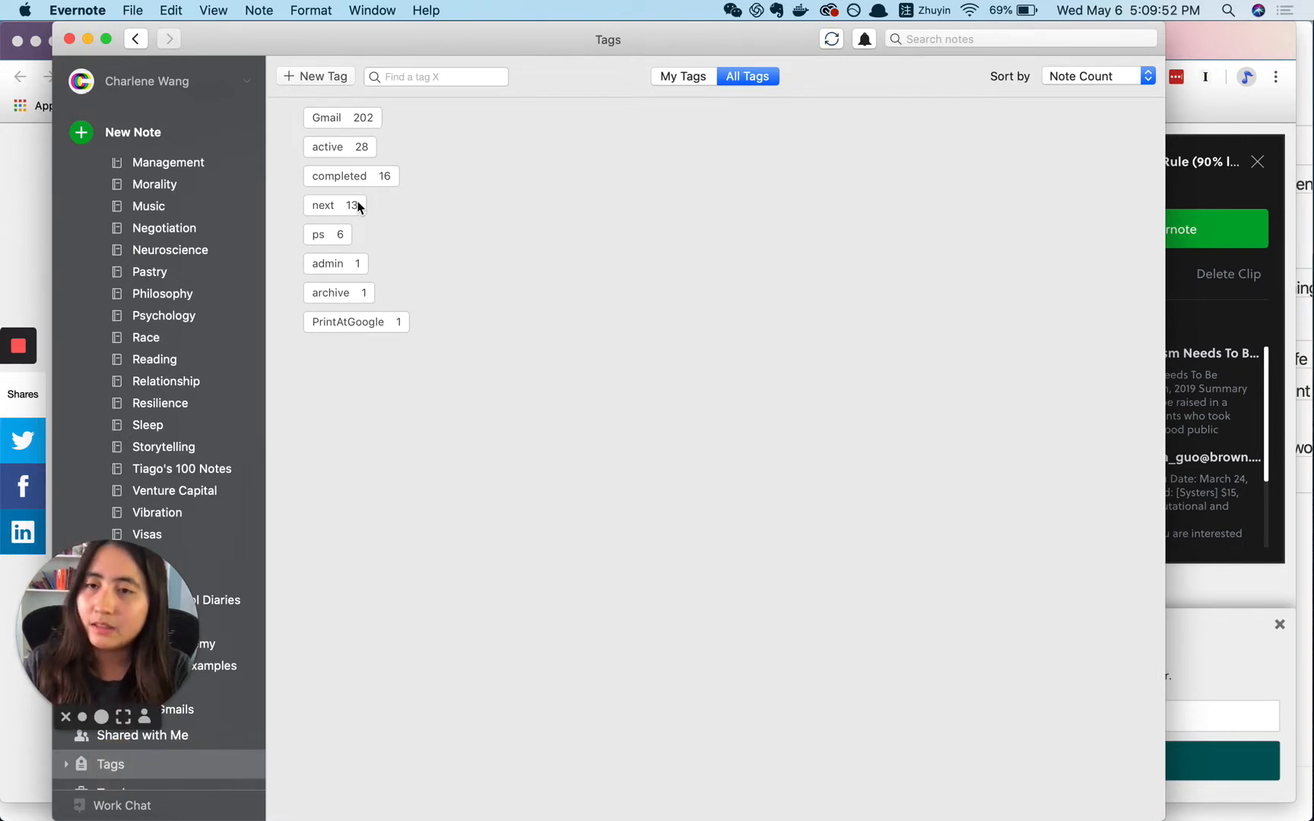
mouse_move(371, 182)
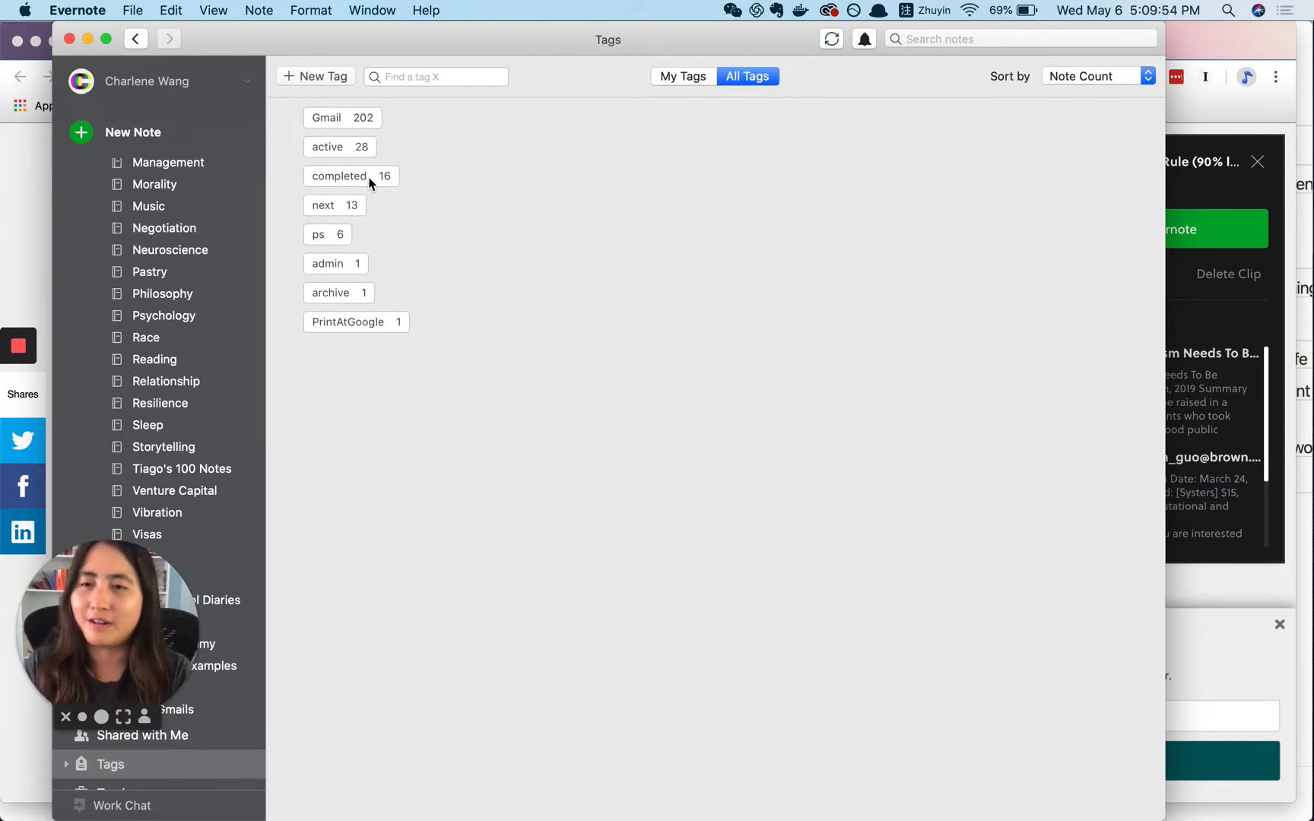
mouse_move(348, 161)
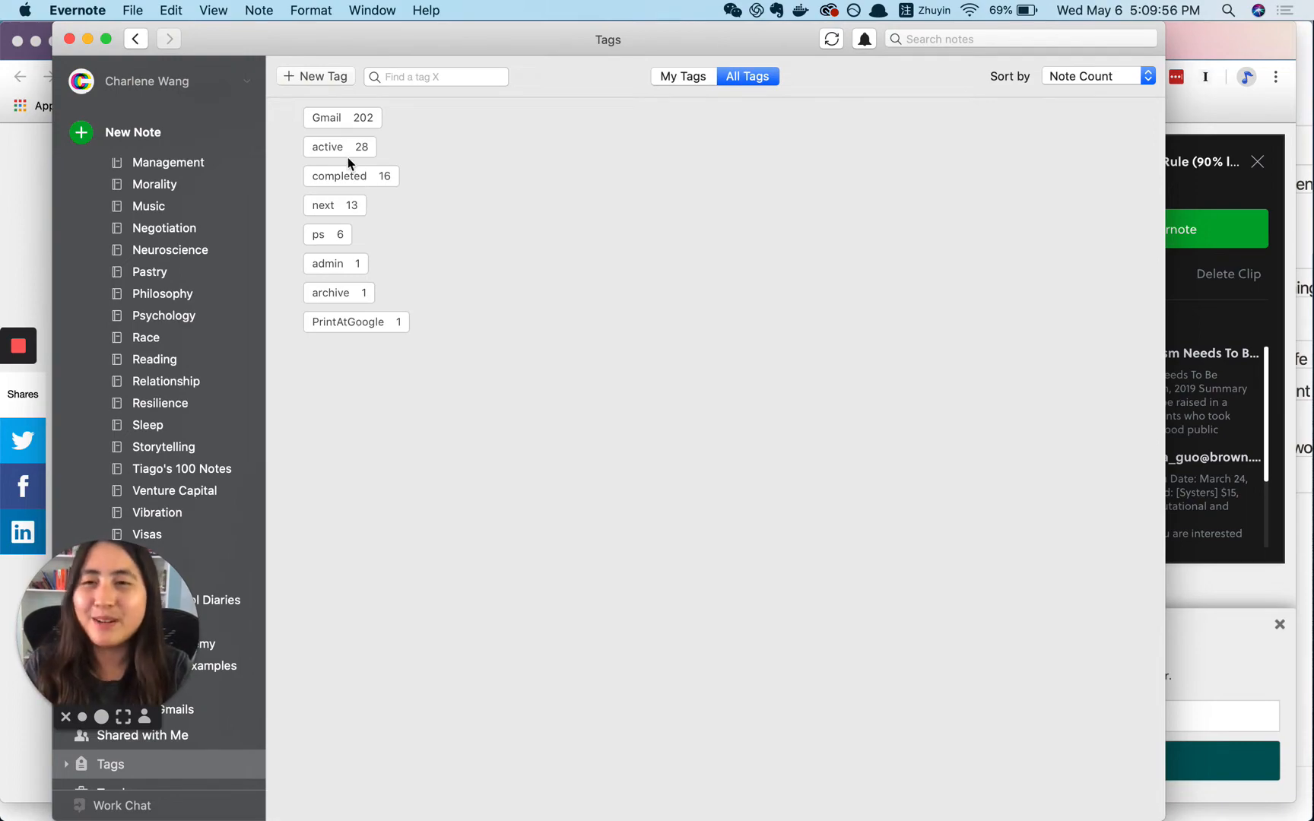
click(328, 147)
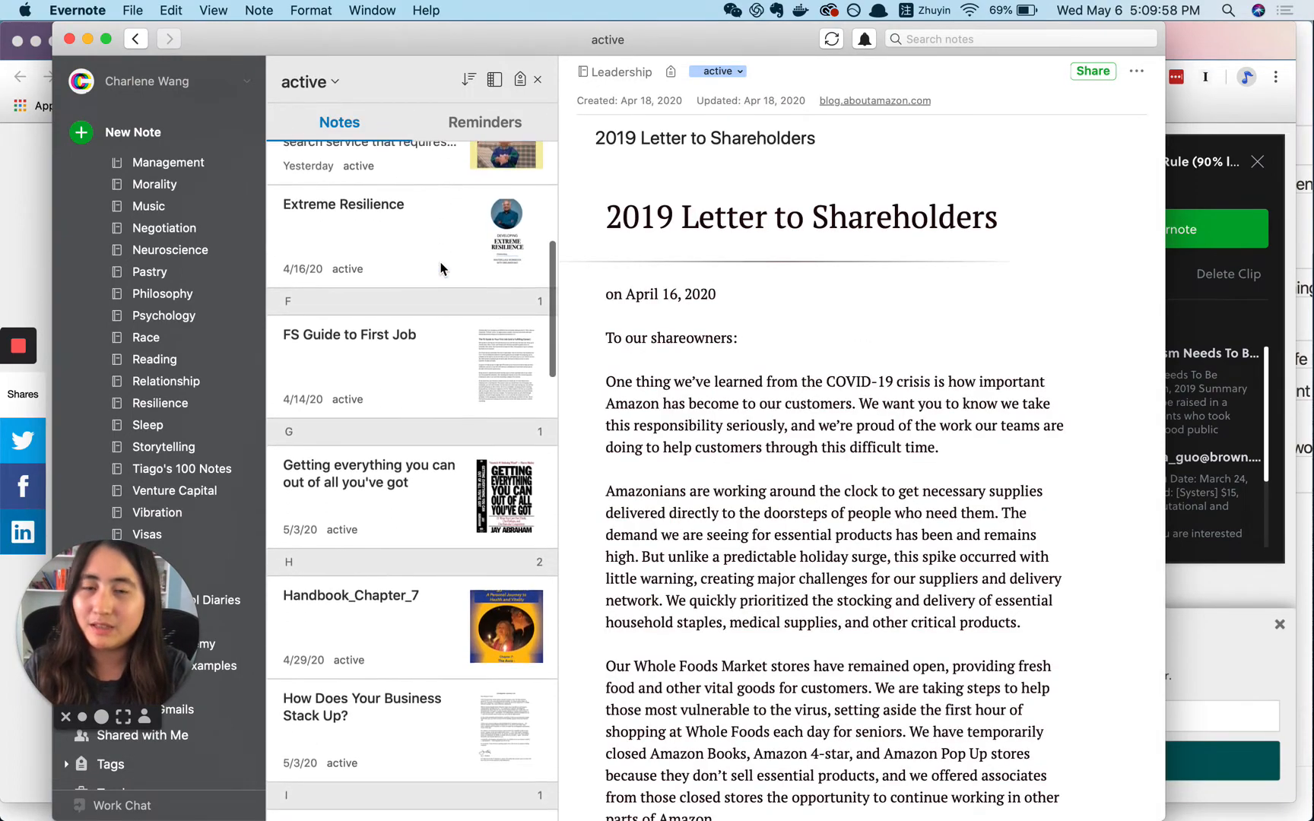
scroll(down, 3)
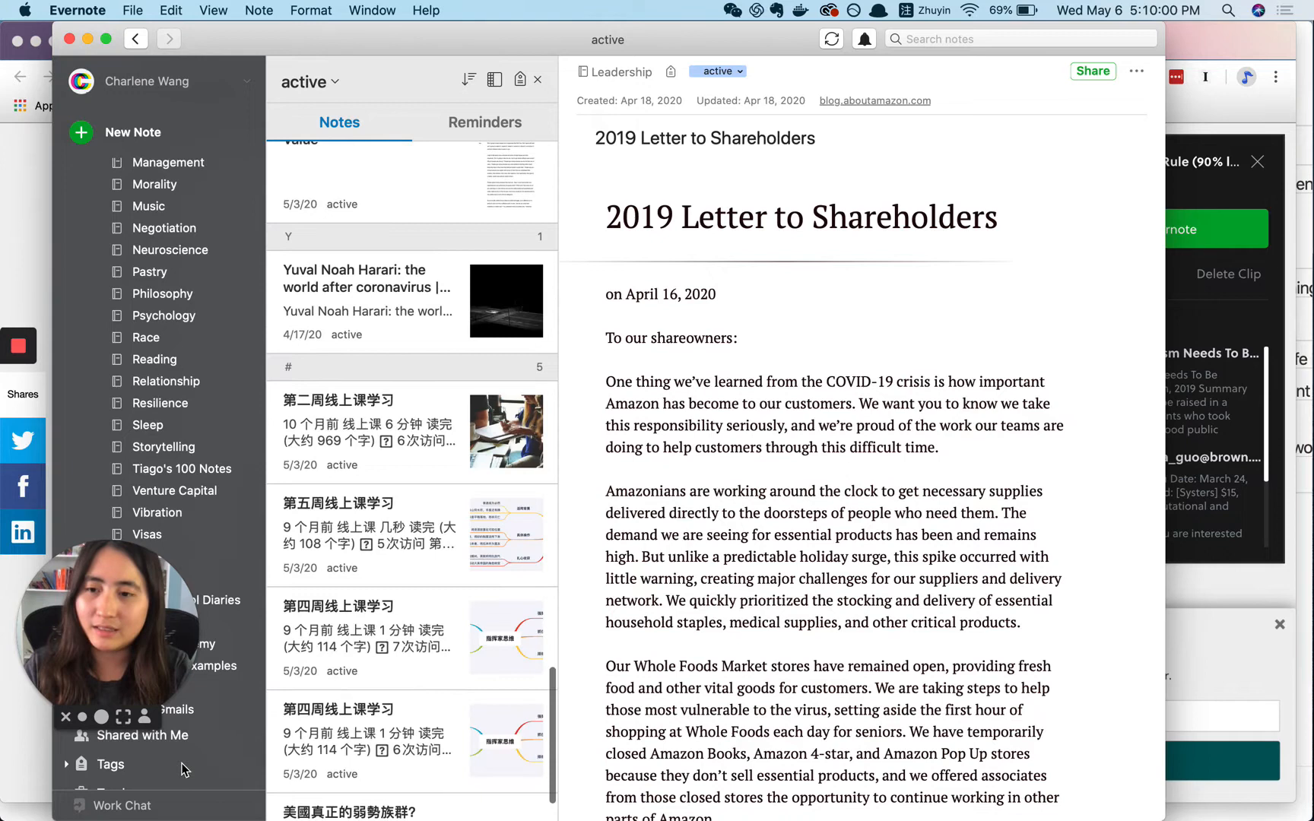
click(110, 763)
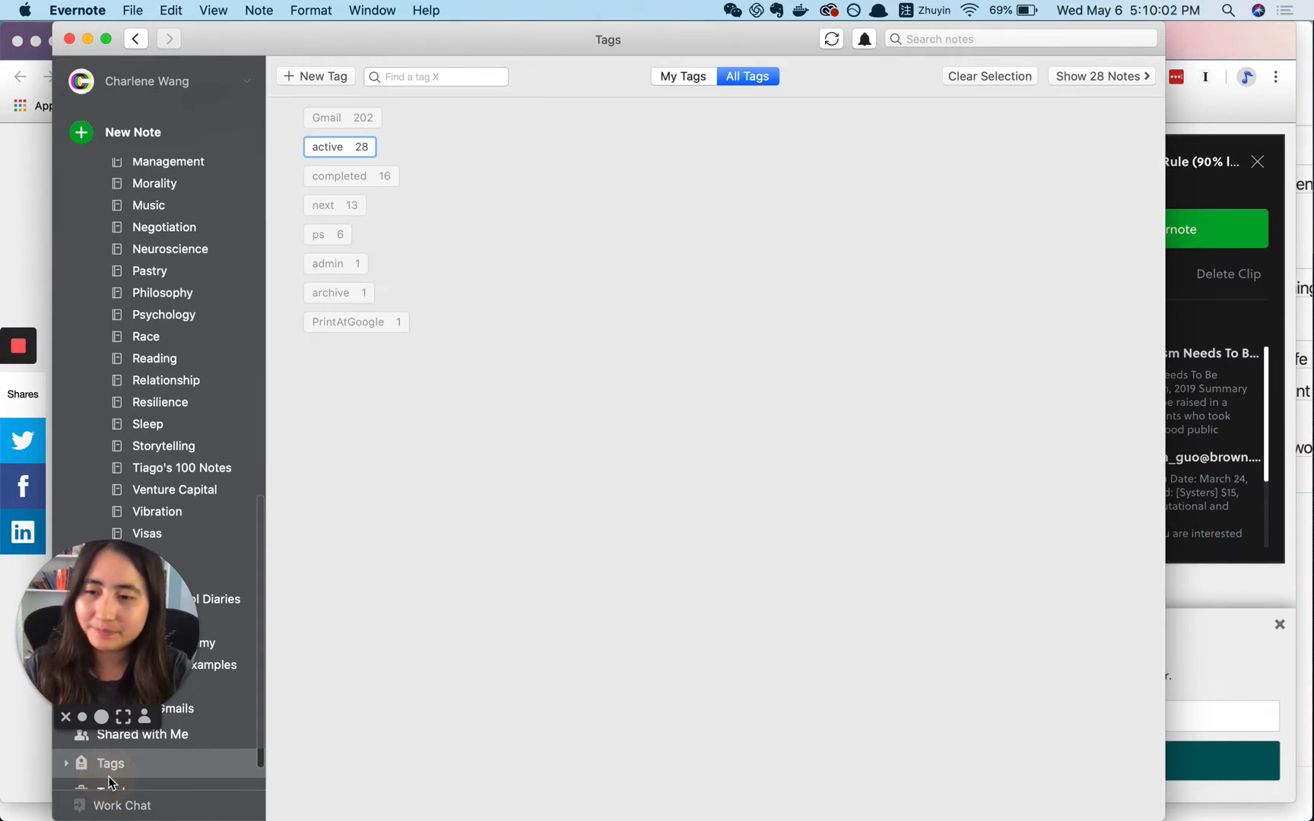
click(322, 205)
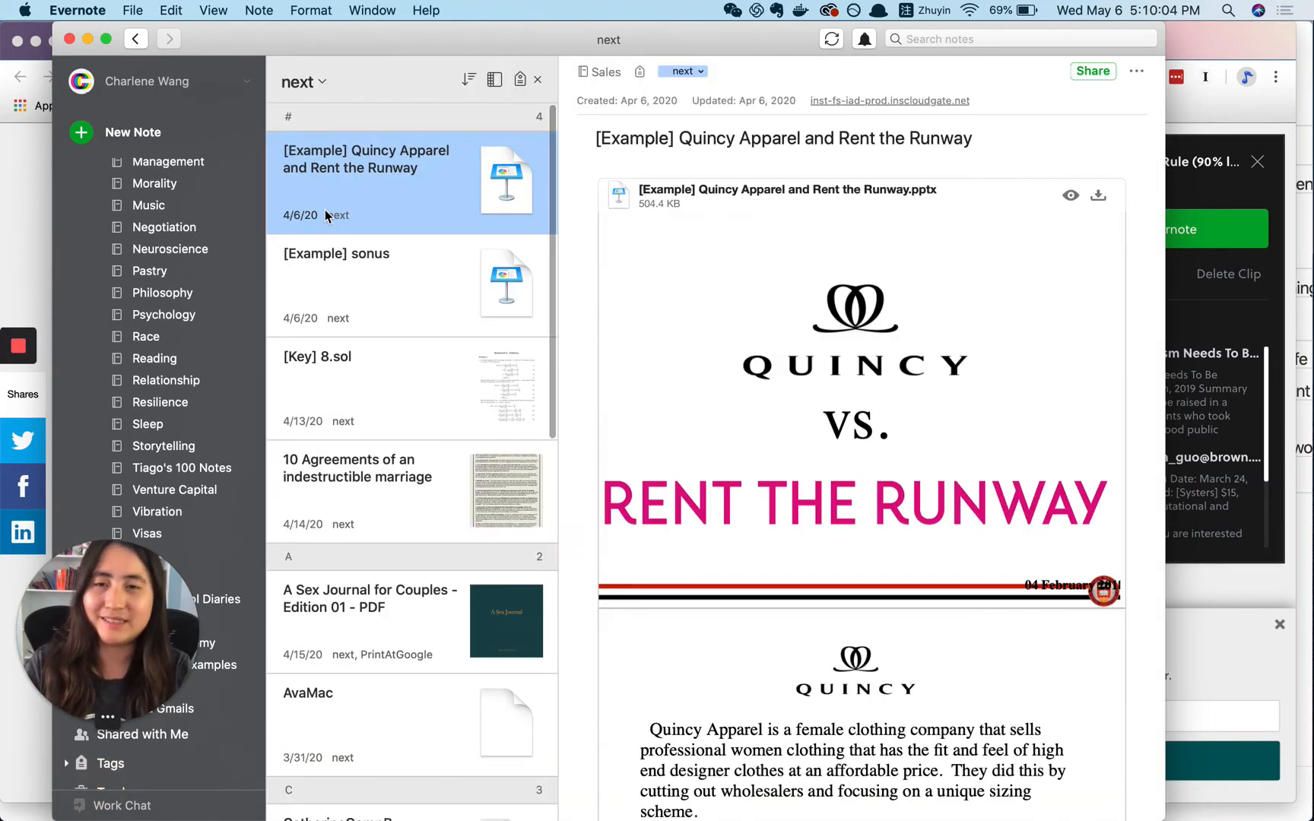
mouse_move(169, 754)
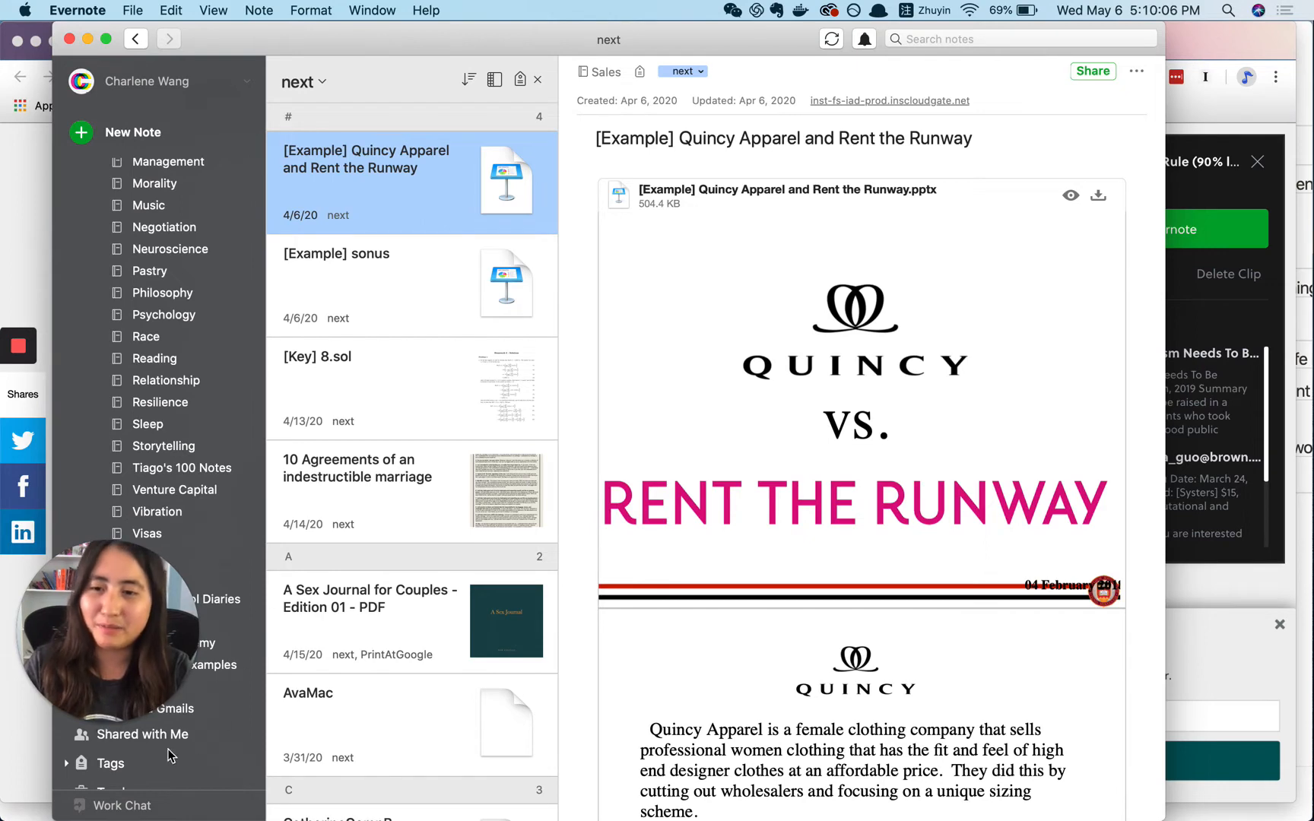
click(110, 763)
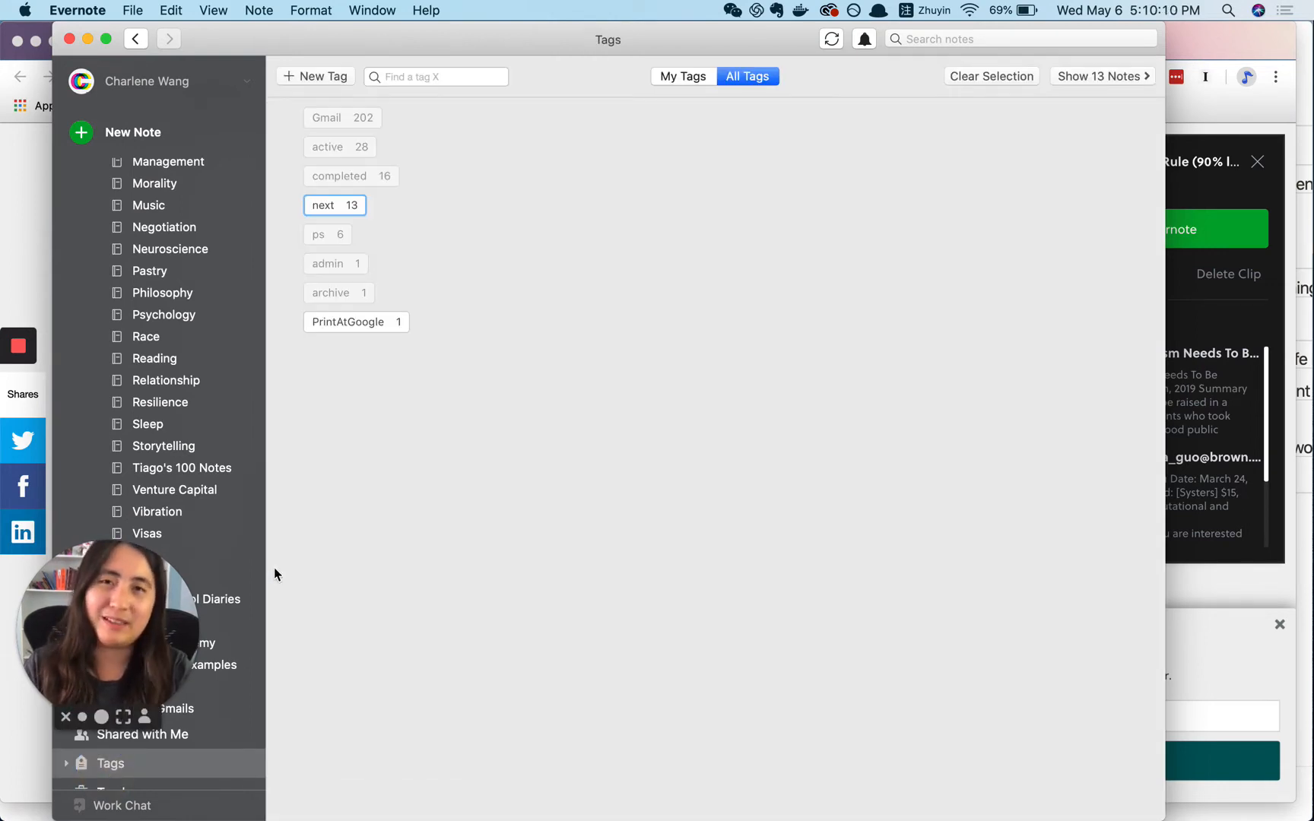
mouse_move(244, 524)
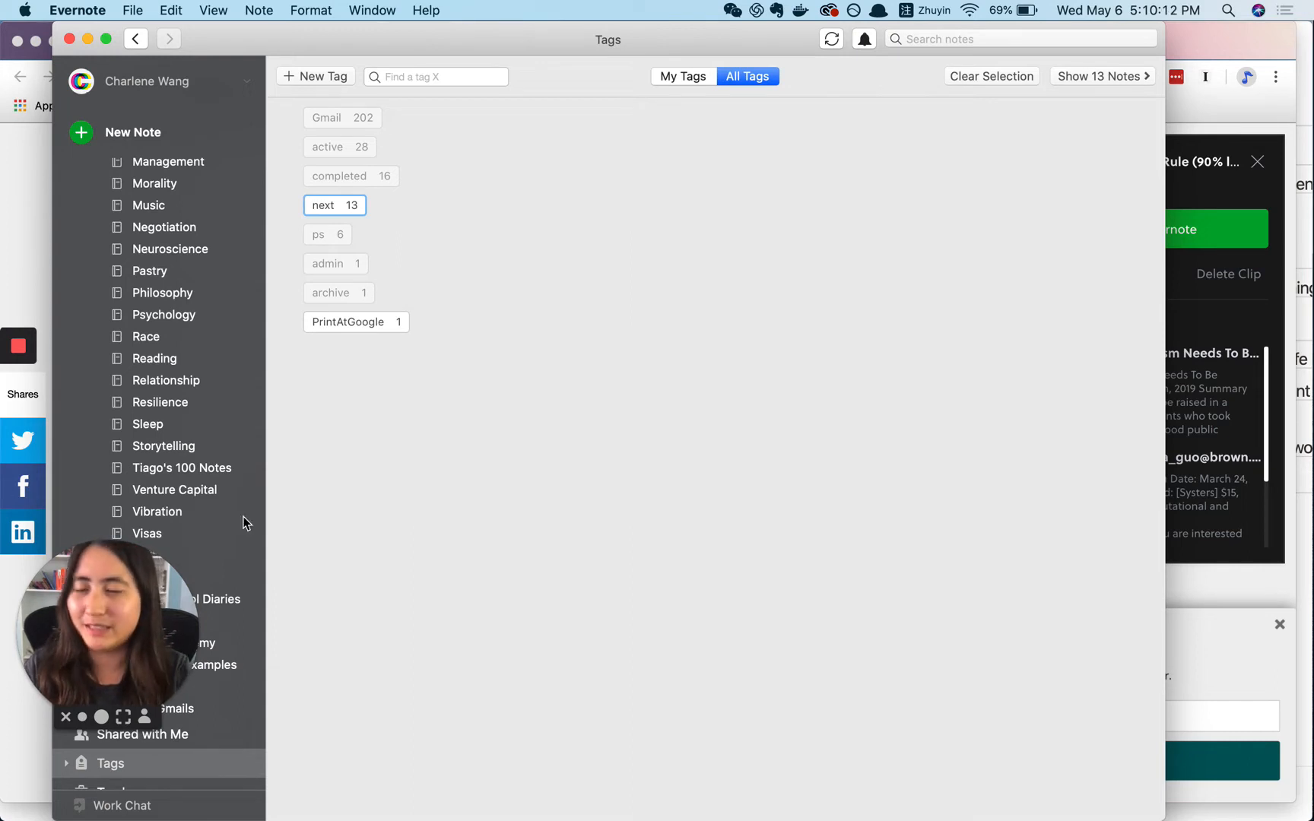
scroll(up, 3)
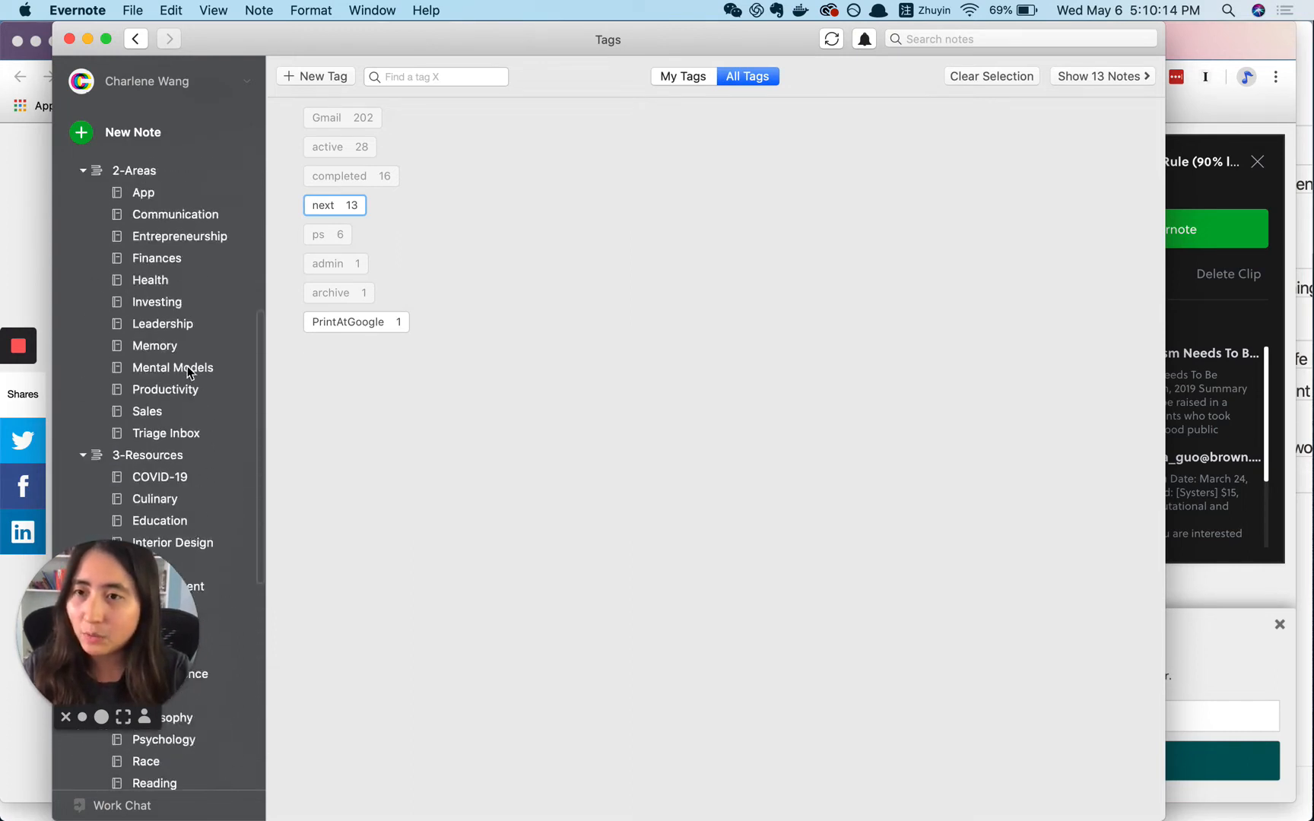
scroll(up, 3)
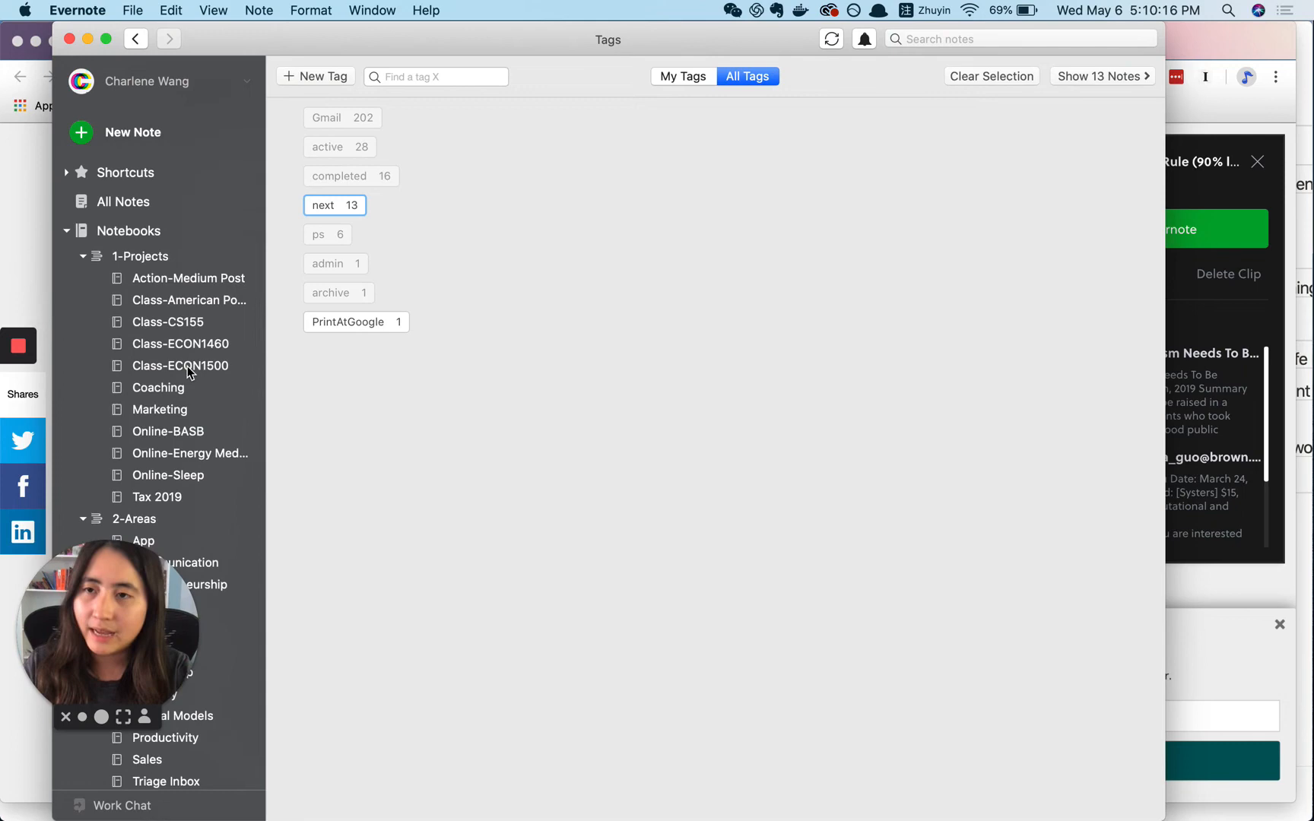
Open Health's 6-Human-Hungers-PDF note and scroll through its Annotation Summary
click(149, 378)
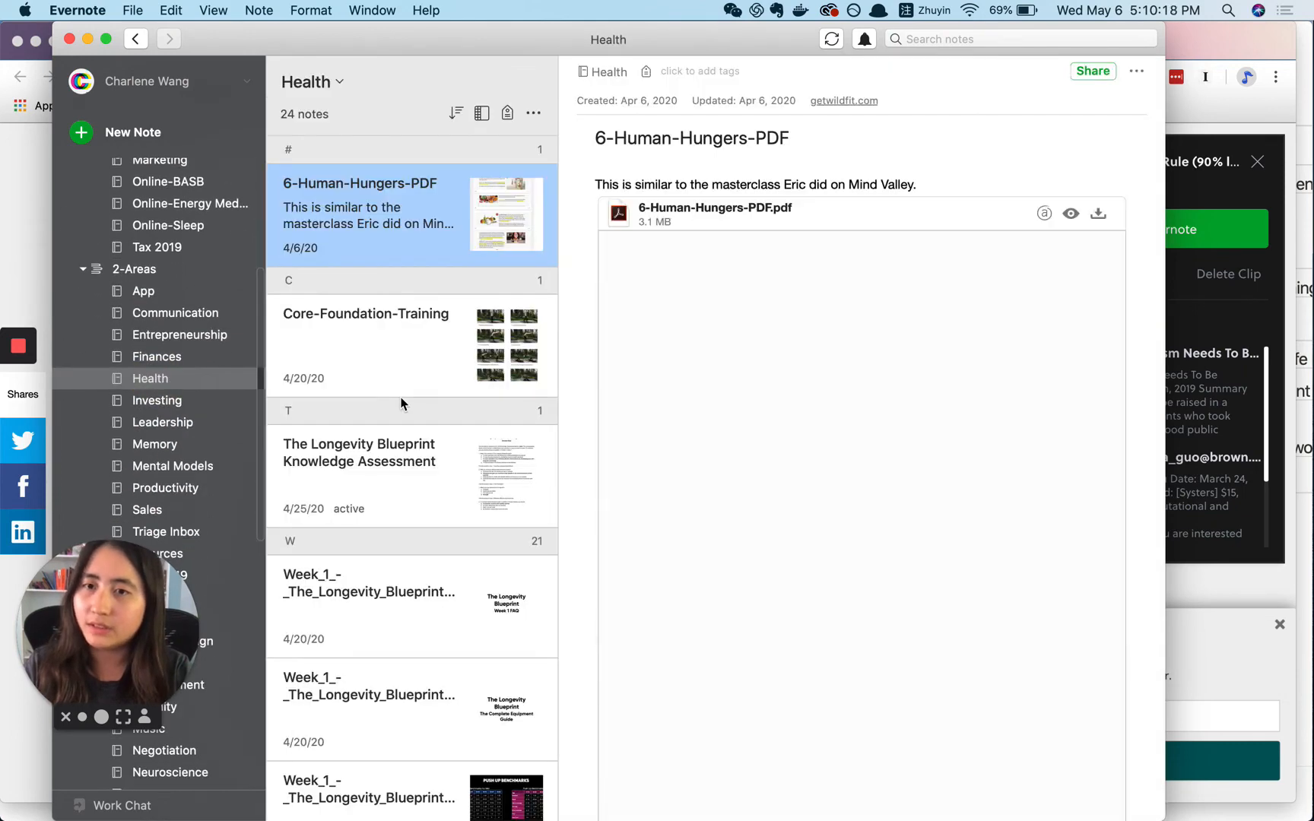
click(1070, 212)
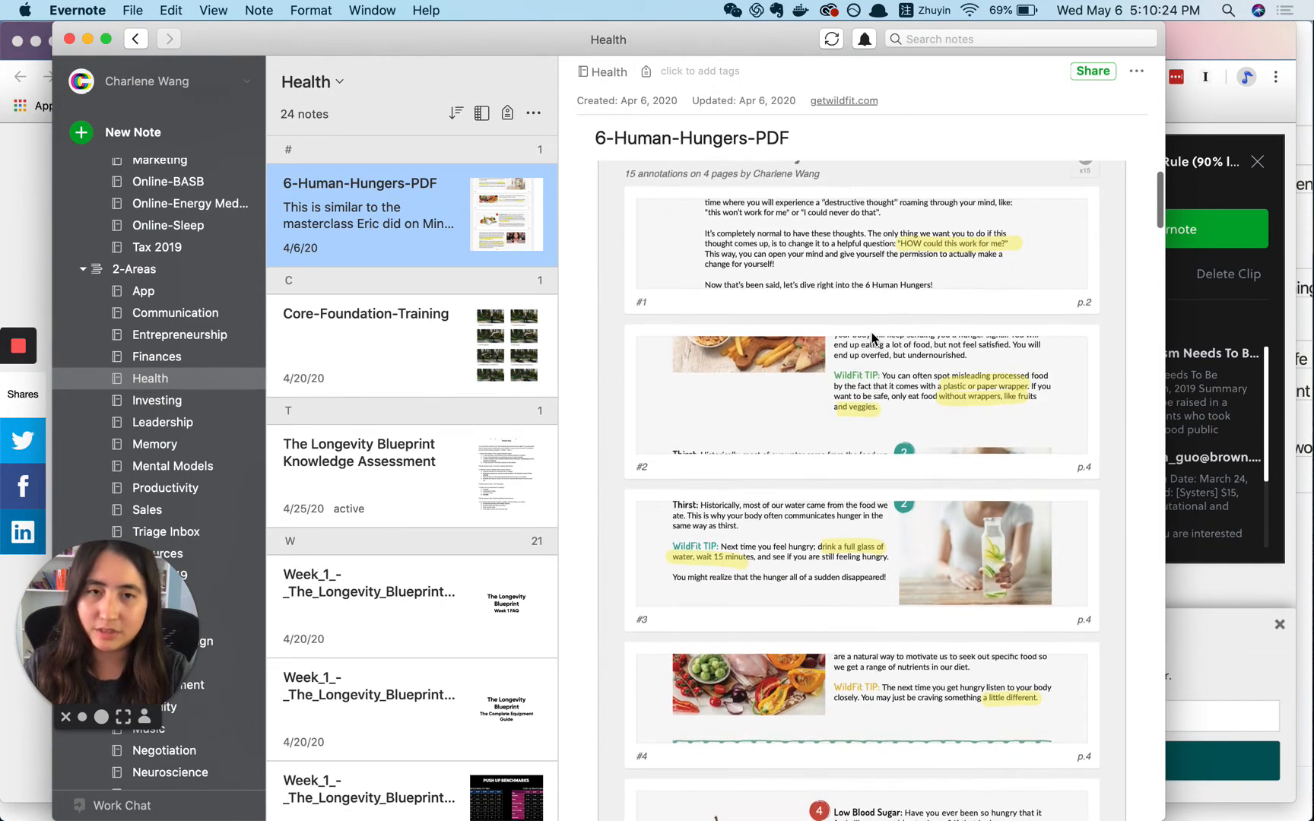
mouse_move(928, 256)
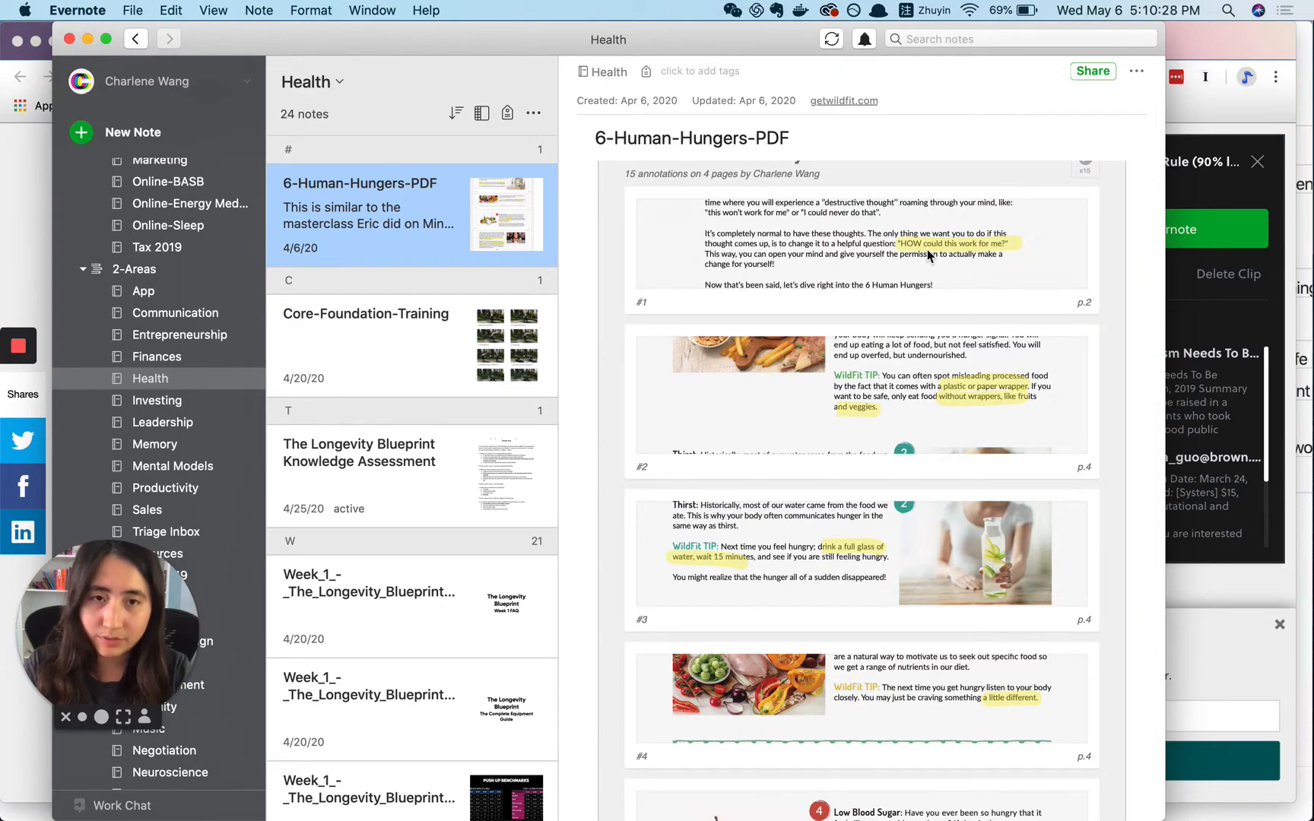
scroll(down, 3)
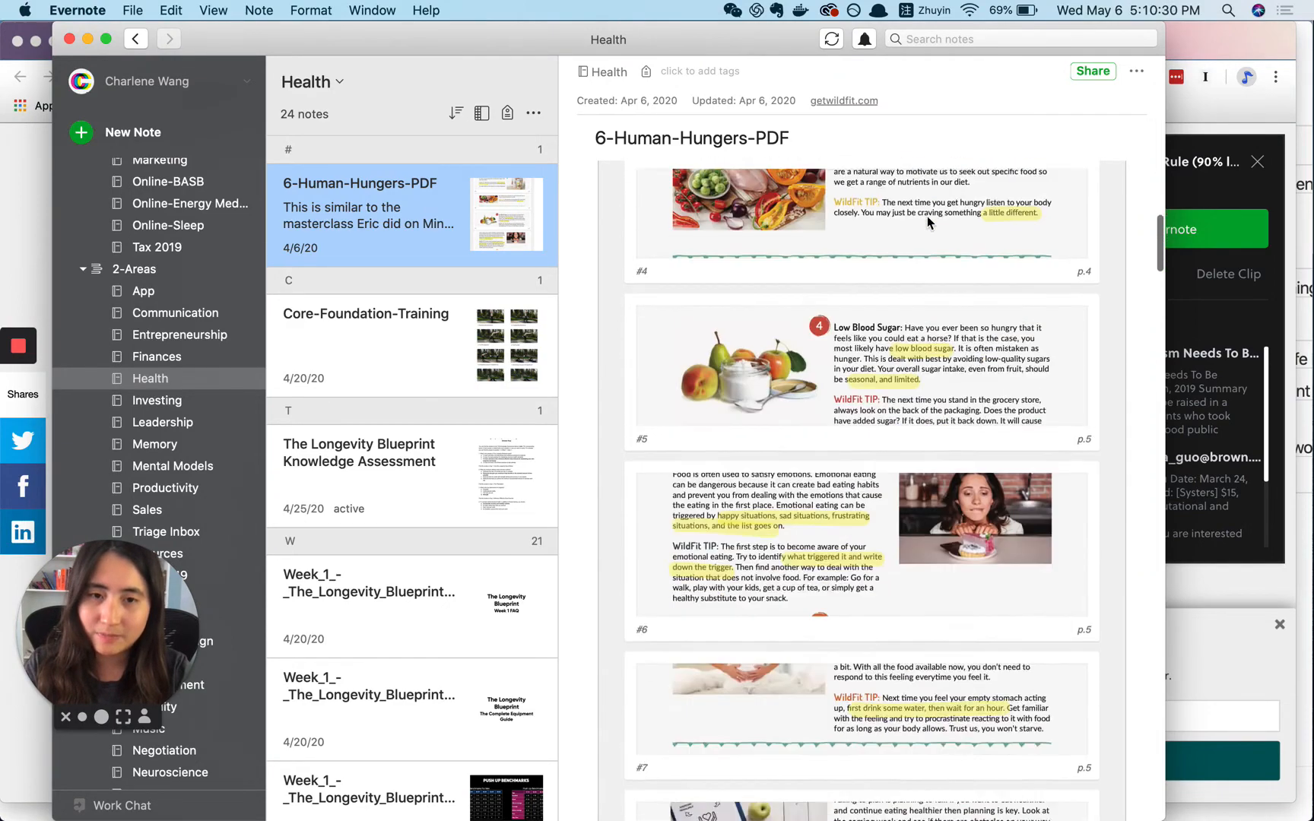
scroll(up, 3)
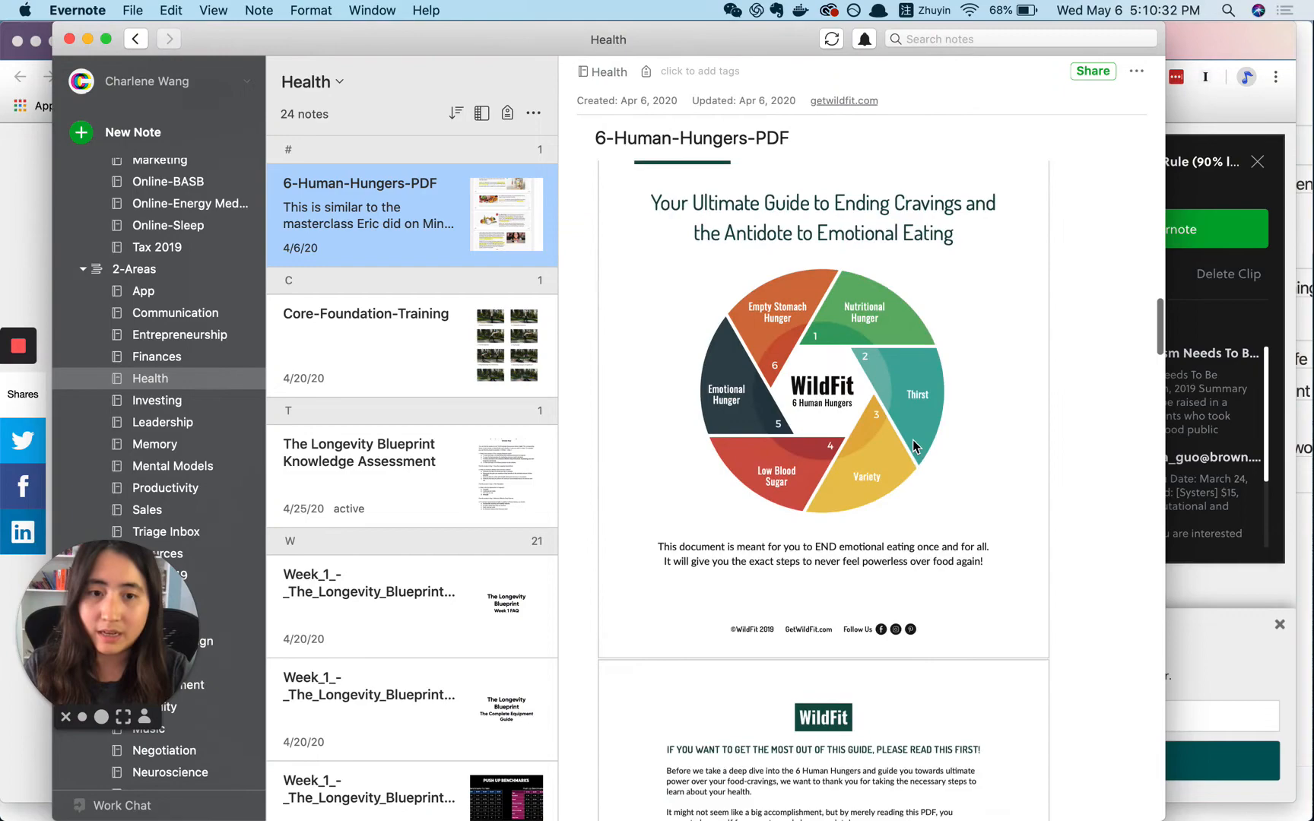
scroll(down, 3)
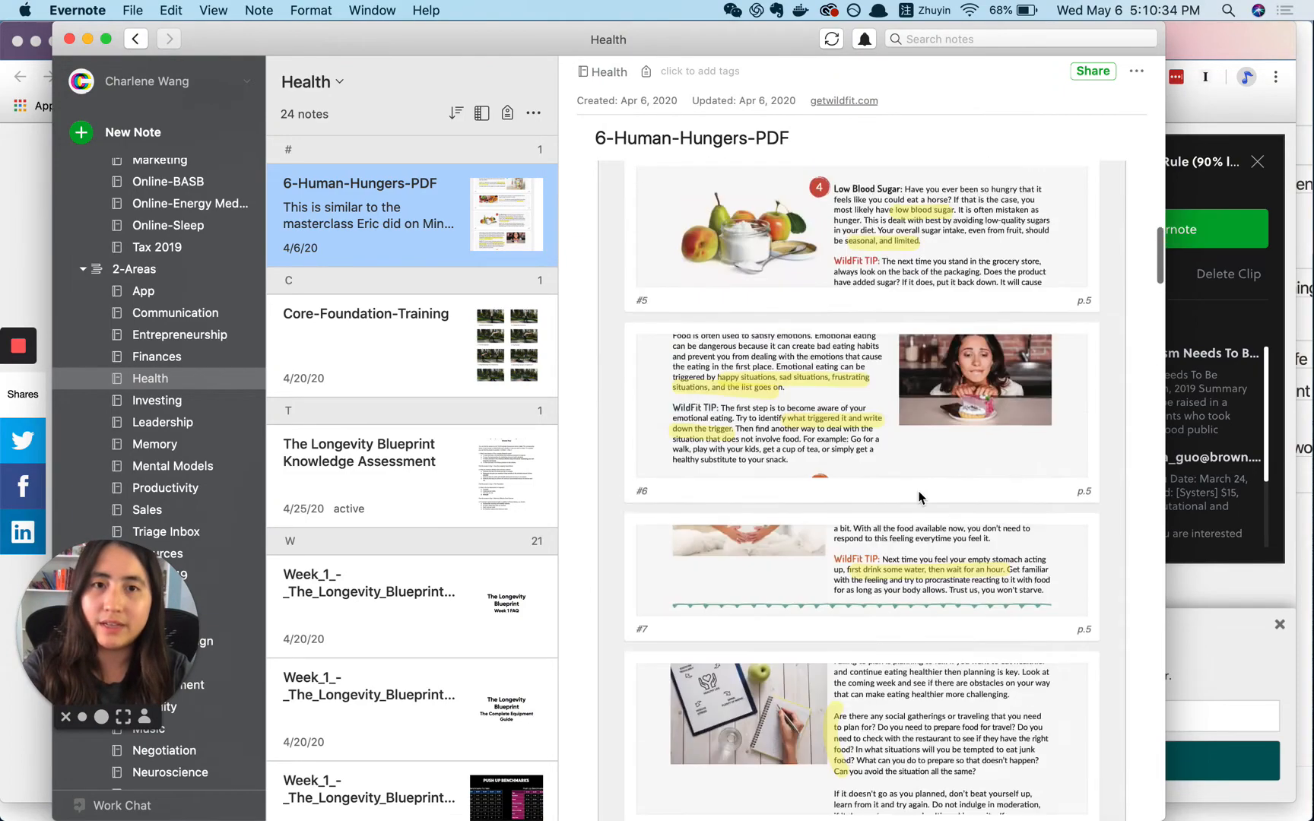
scroll(up, 3)
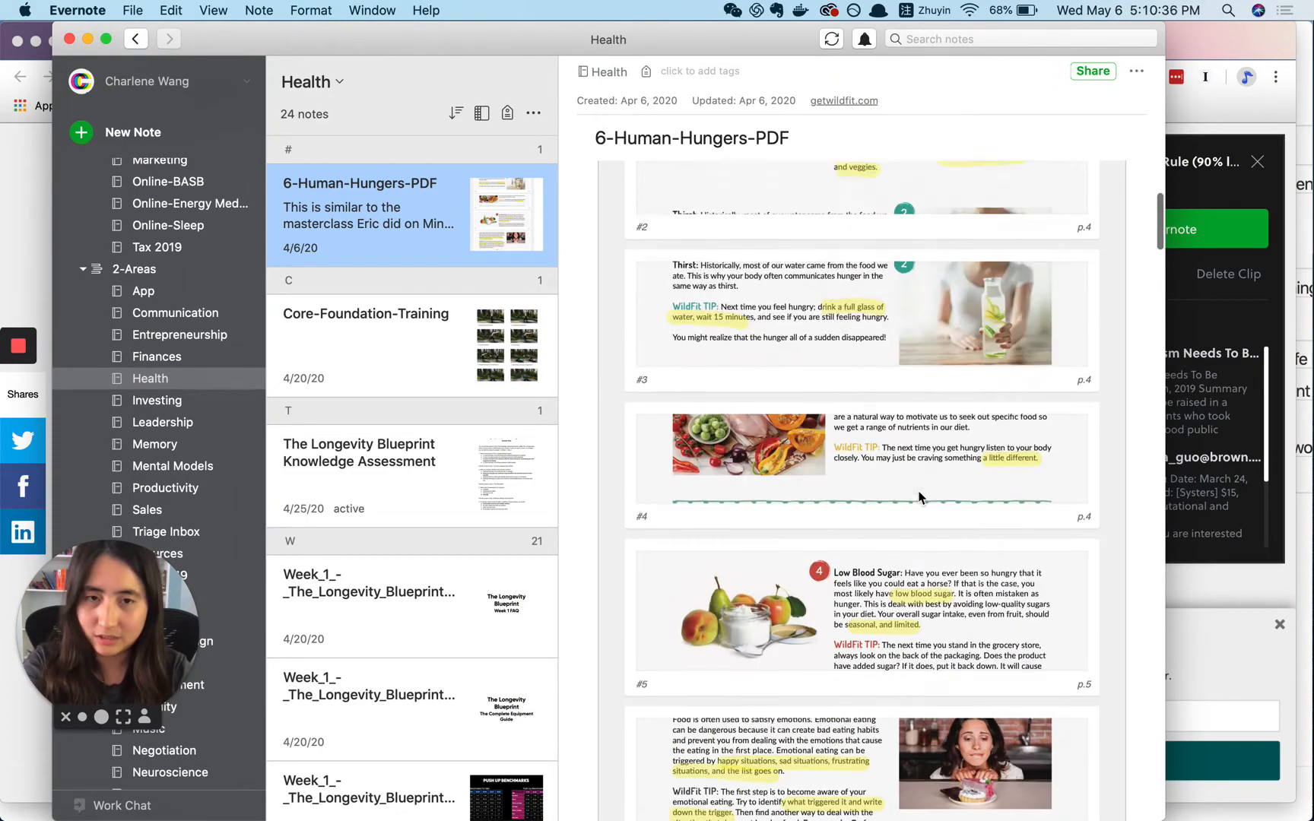
scroll(up, 3)
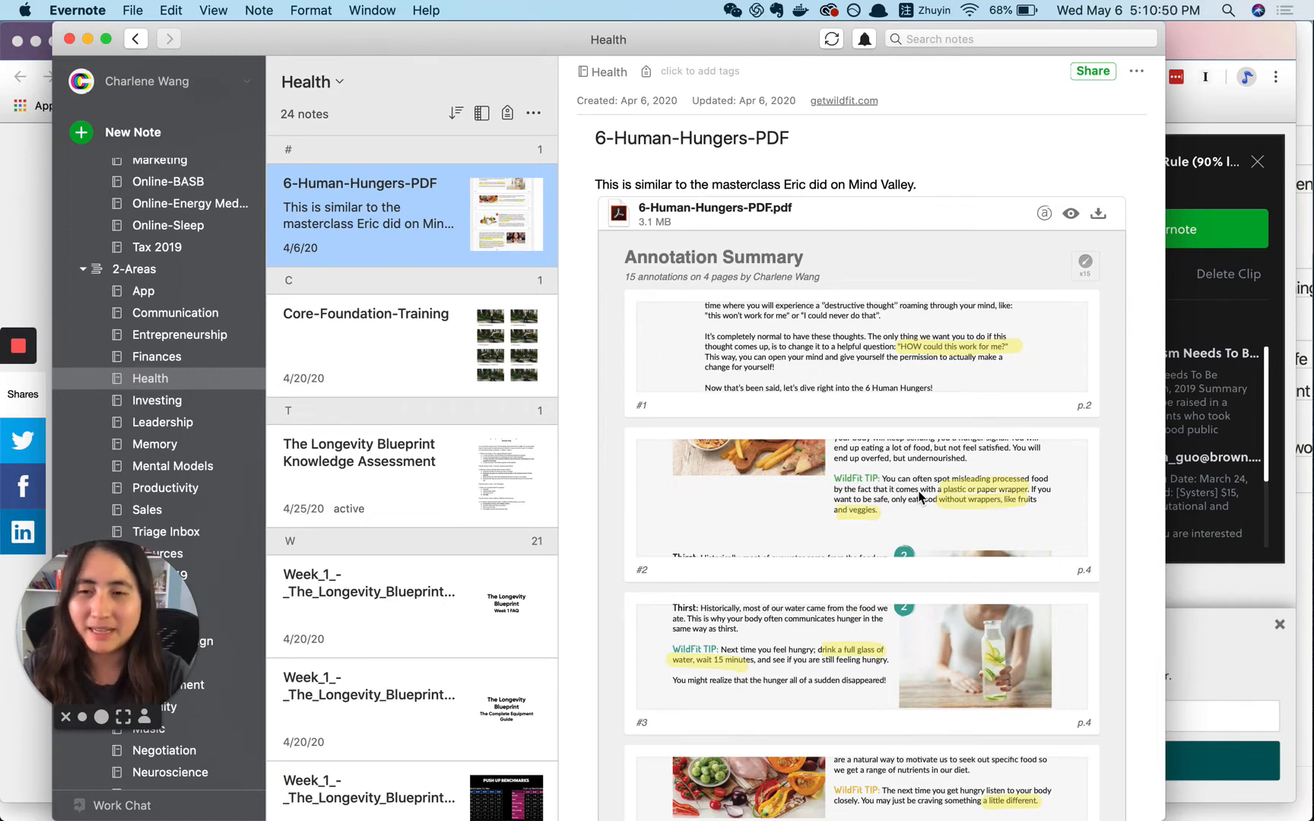
scroll(down, 3)
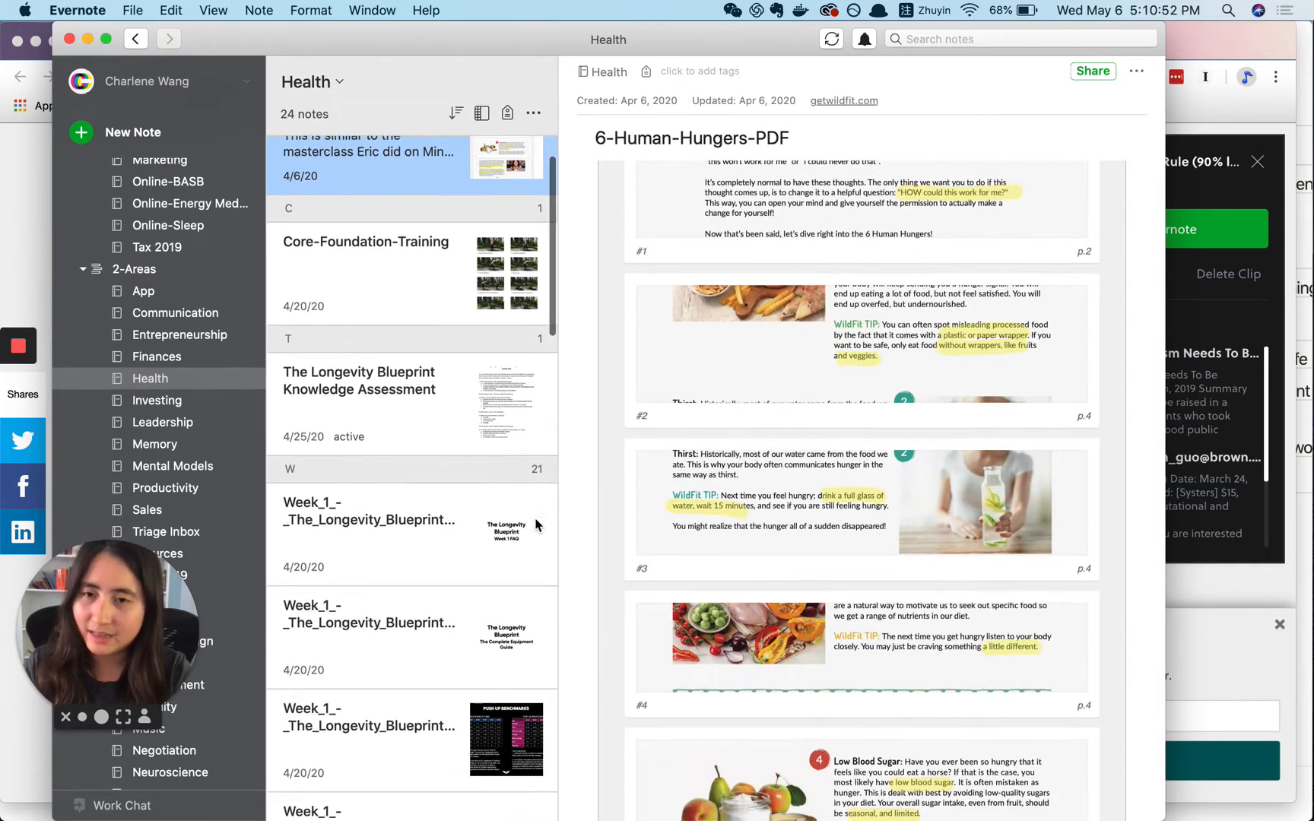
scroll(up, 3)
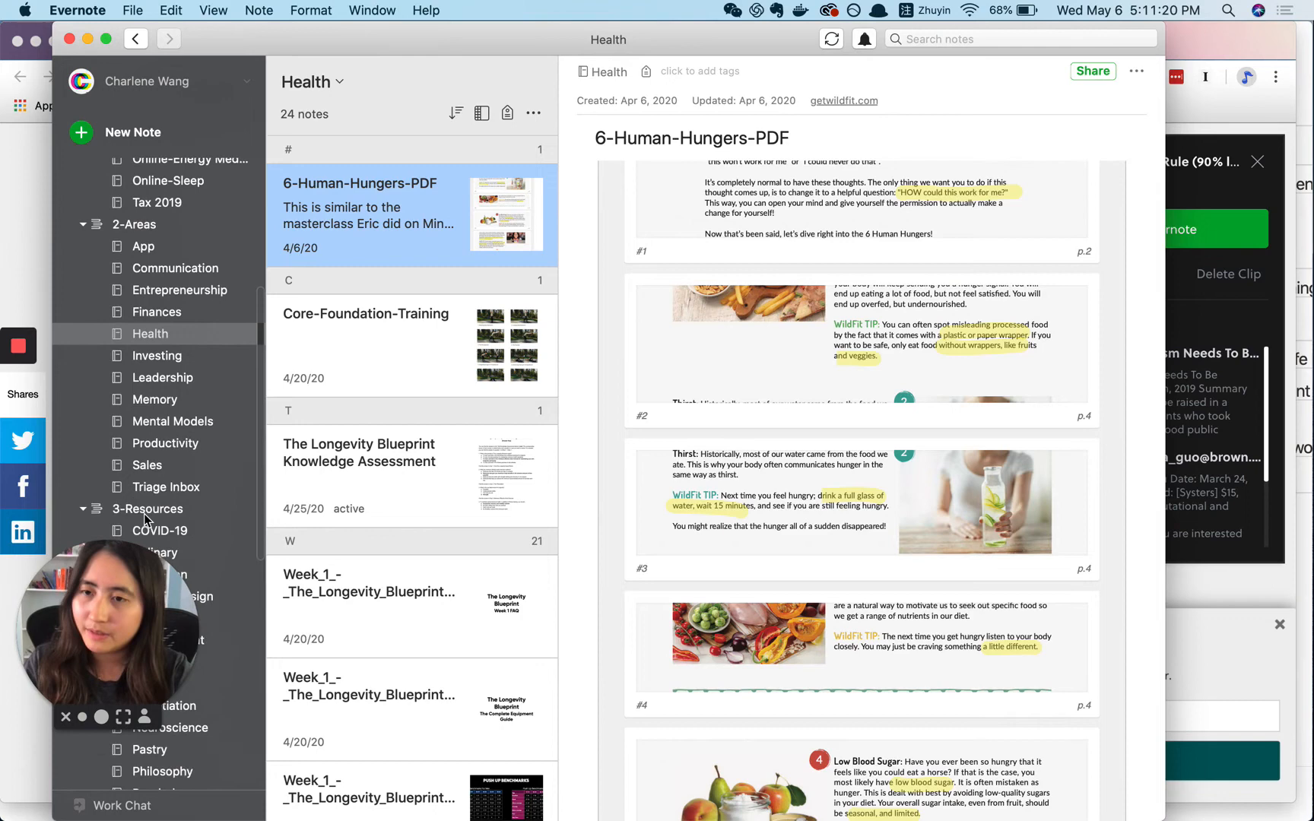
Scroll the notebook sidebar through the 3-Resources notebooks down to Vibration
scroll(down, 3)
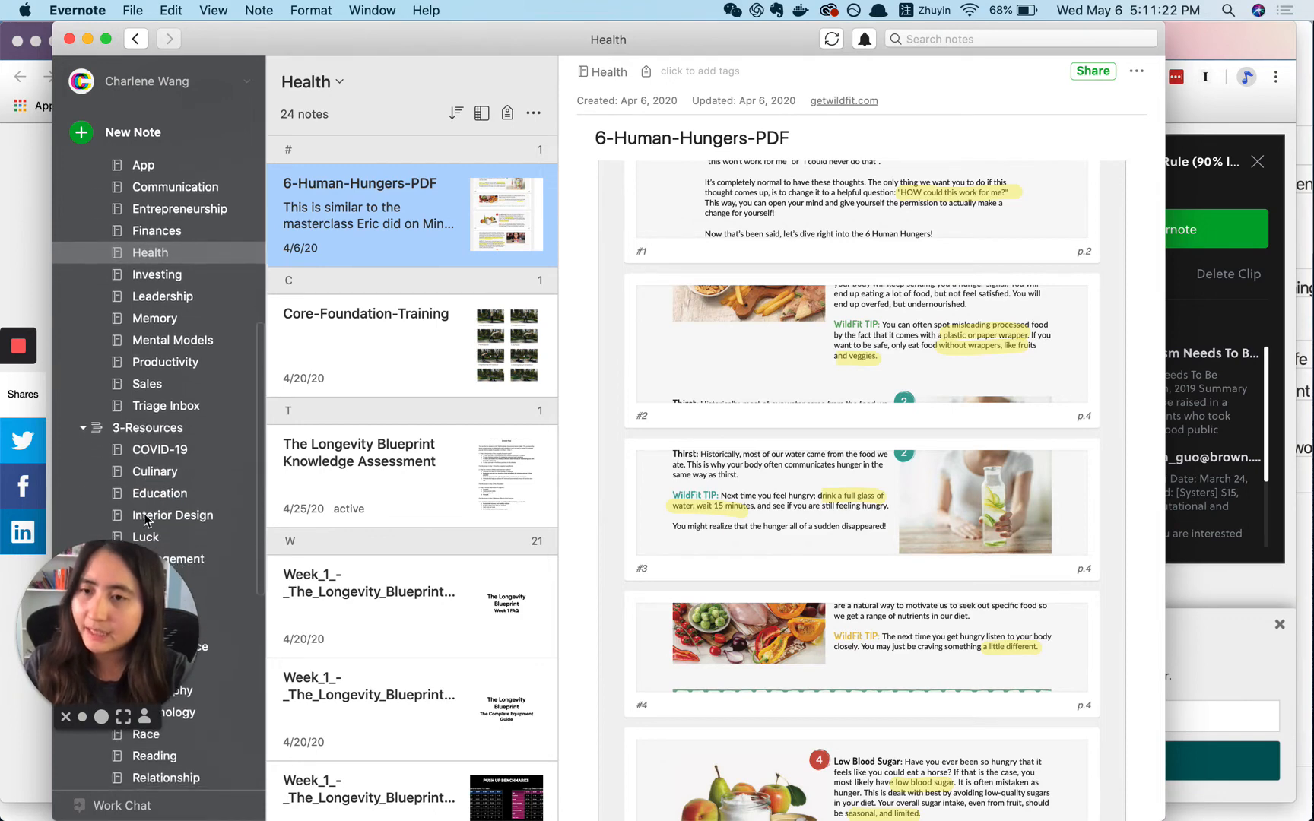
scroll(down, 3)
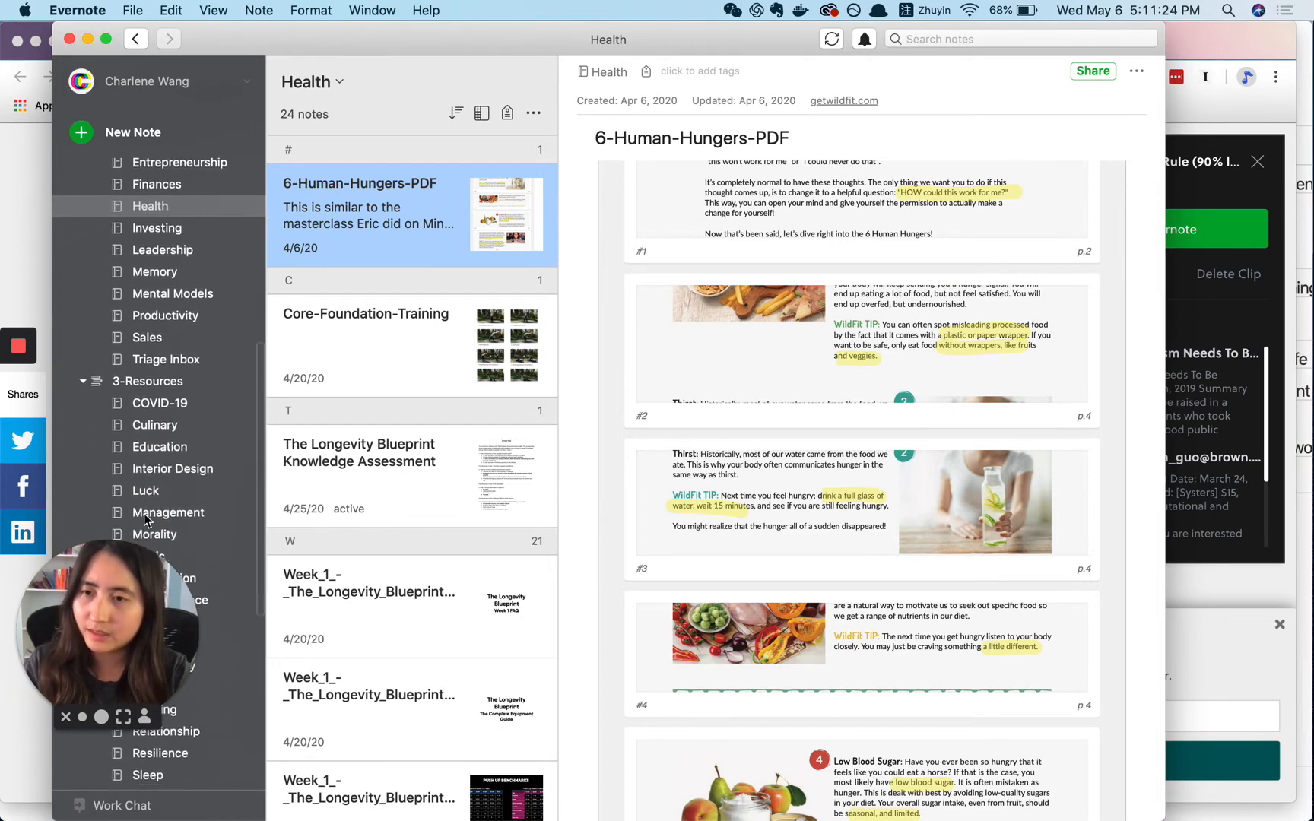
scroll(down, 3)
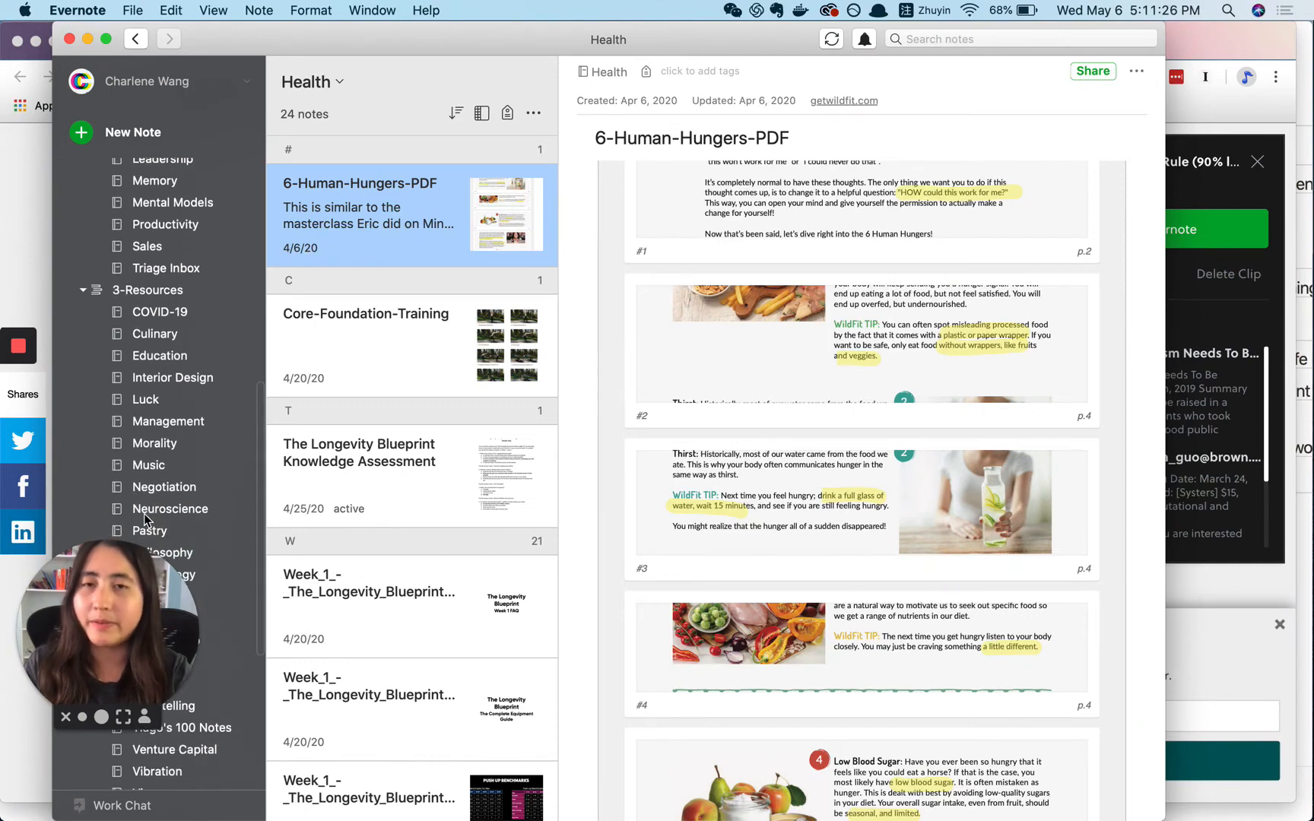
mouse_move(170, 509)
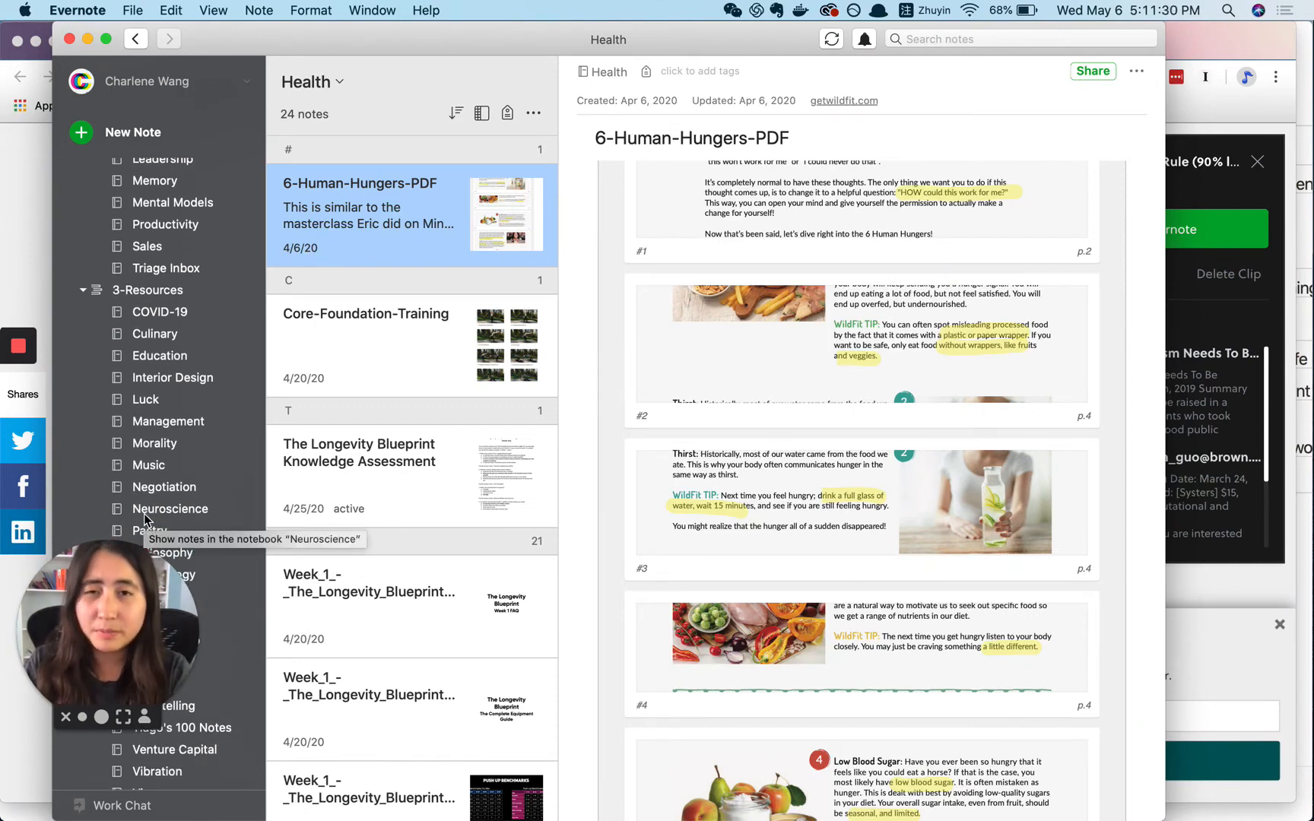
scroll(down, 3)
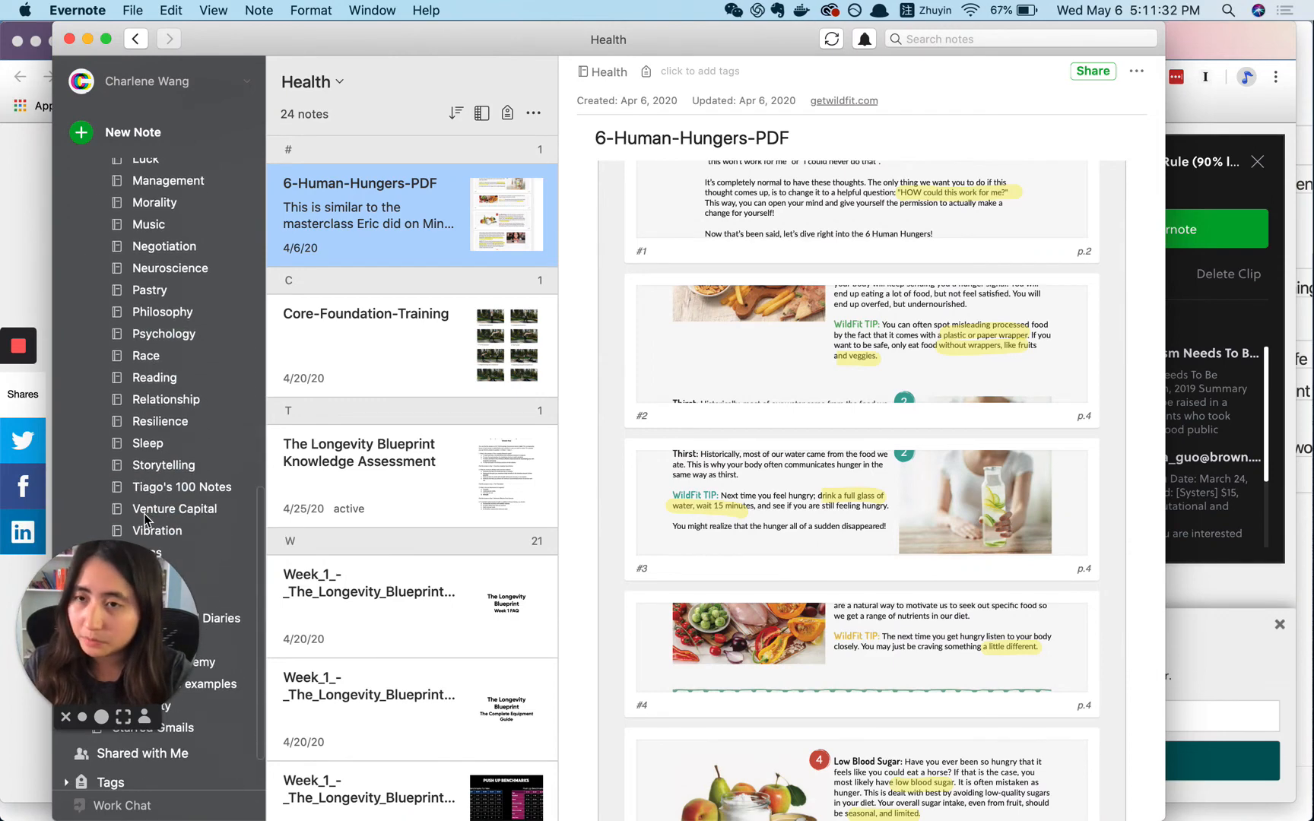
scroll(down, 3)
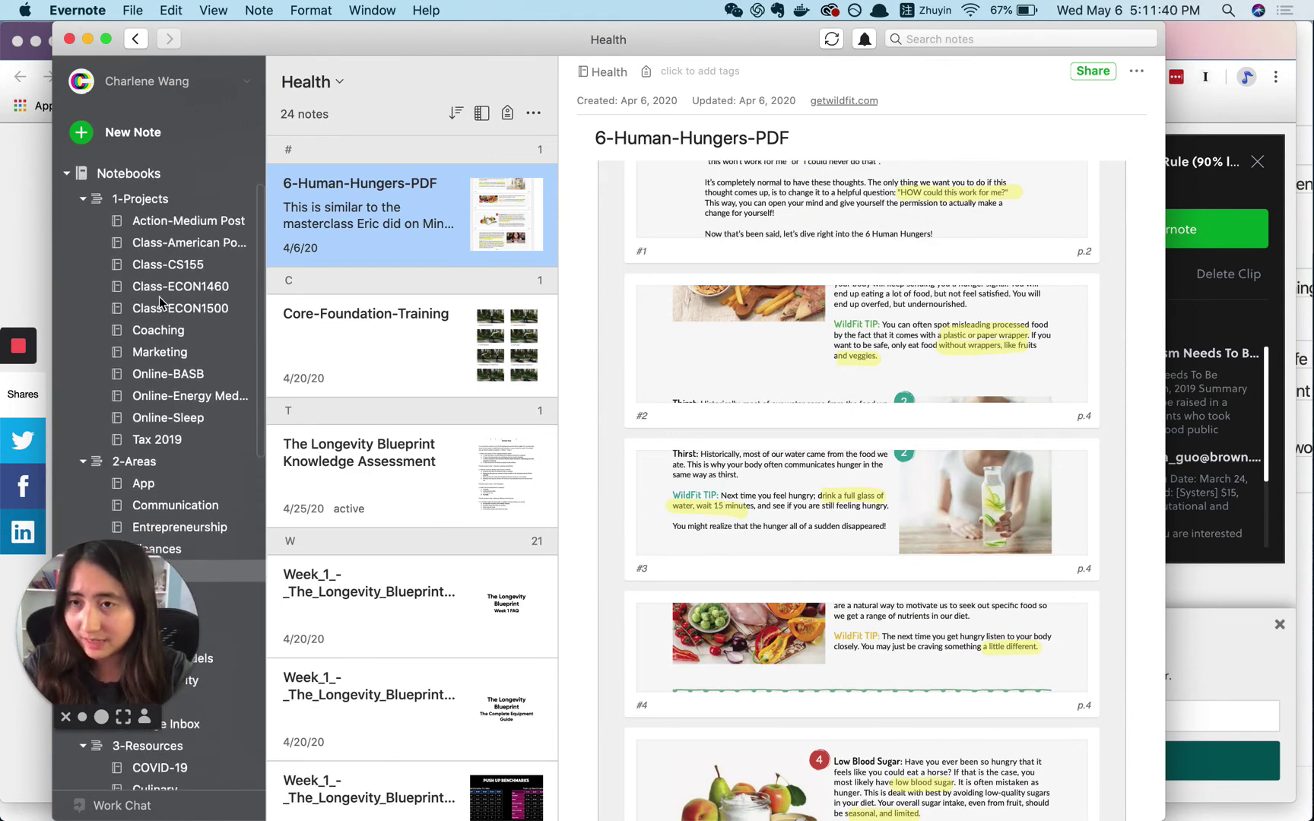
mouse_move(179, 285)
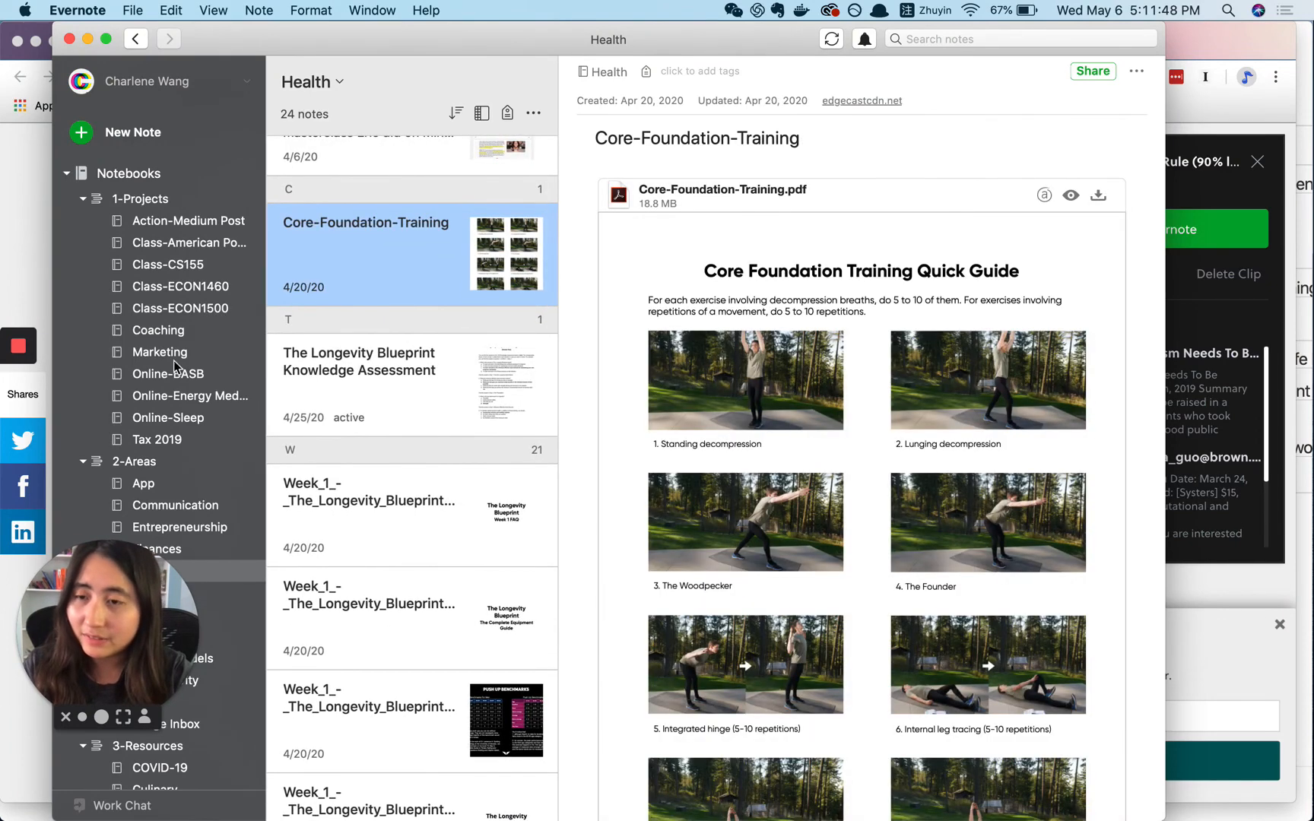
Open the Marketing notebook under 1-Projects in the sidebar
click(160, 352)
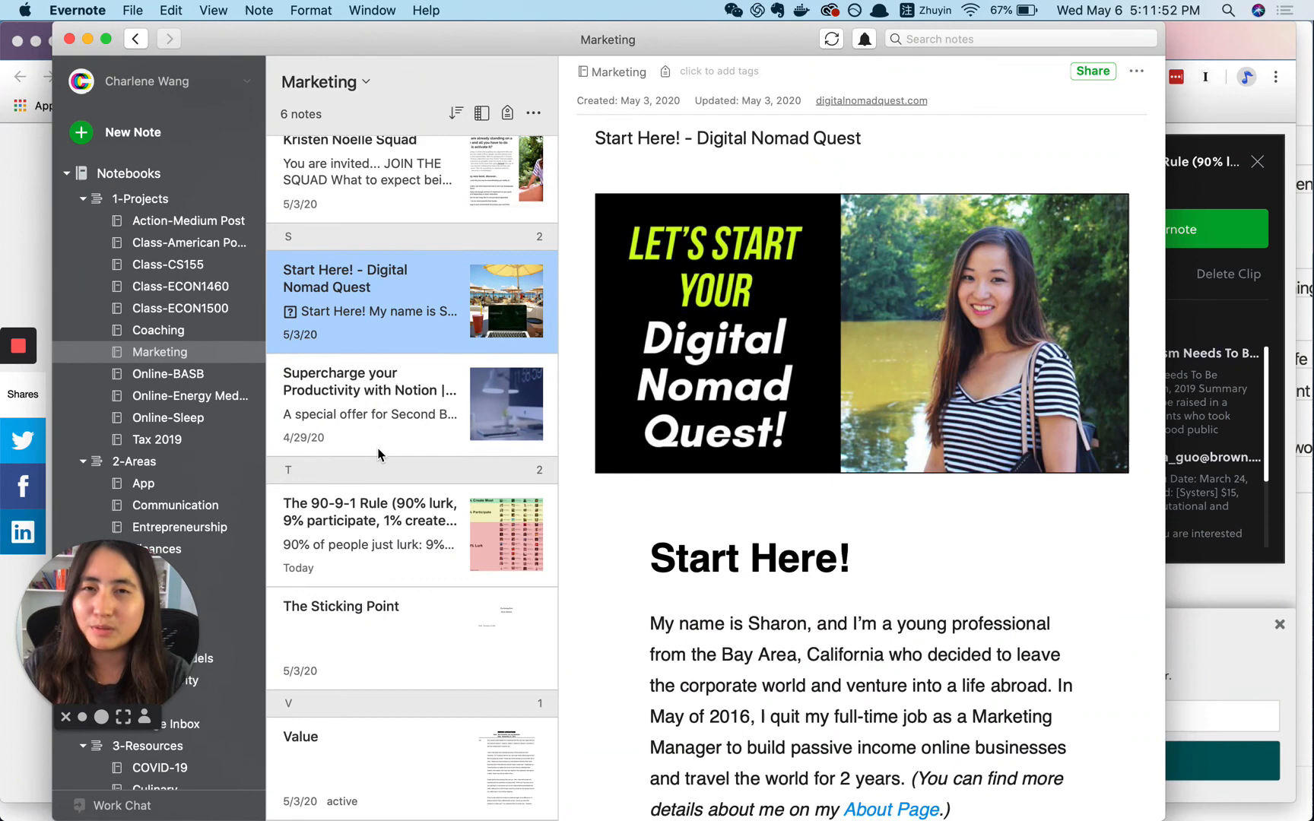
mouse_move(379, 454)
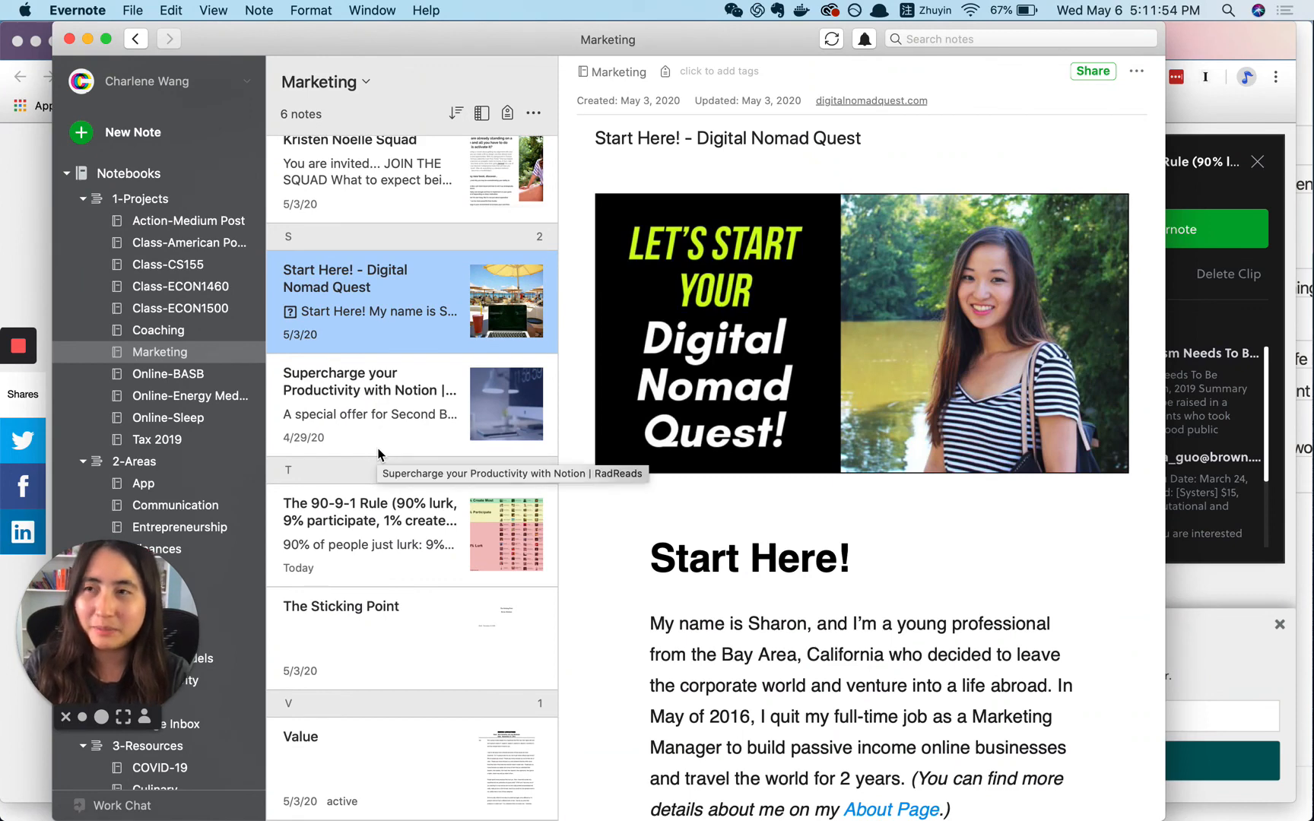